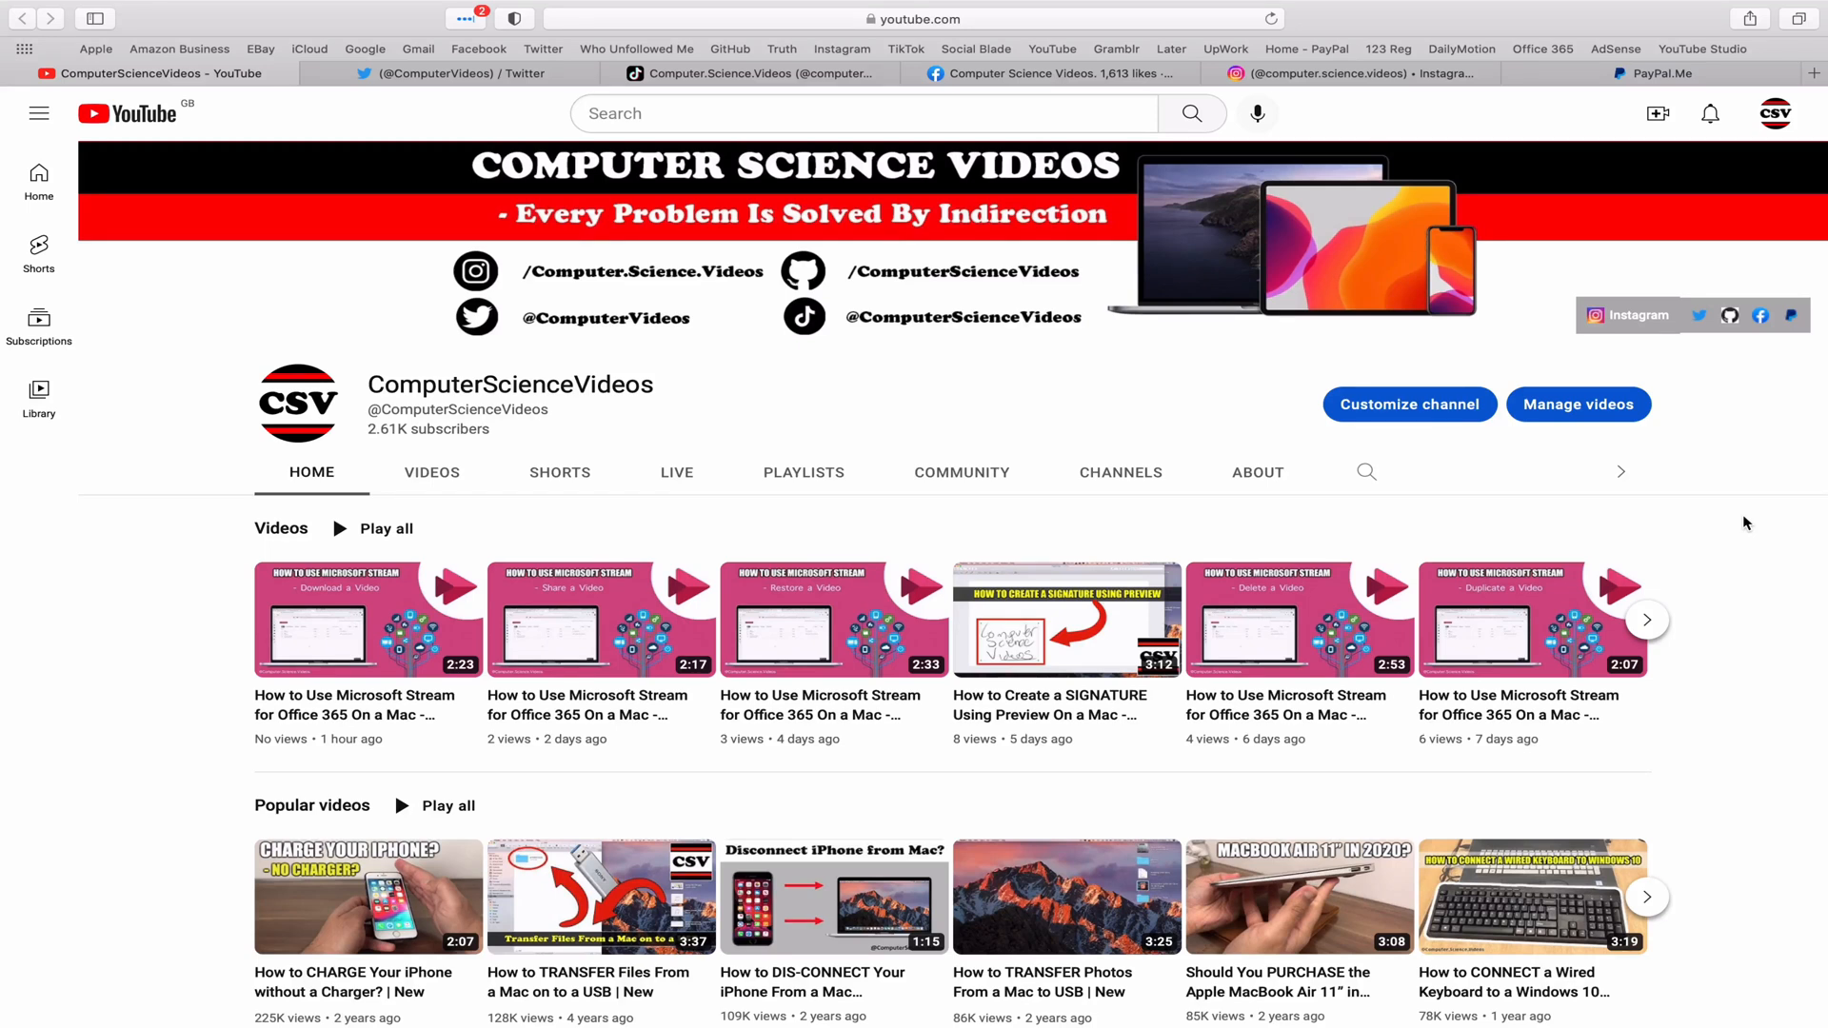
pyautogui.moveTo(1728, 495)
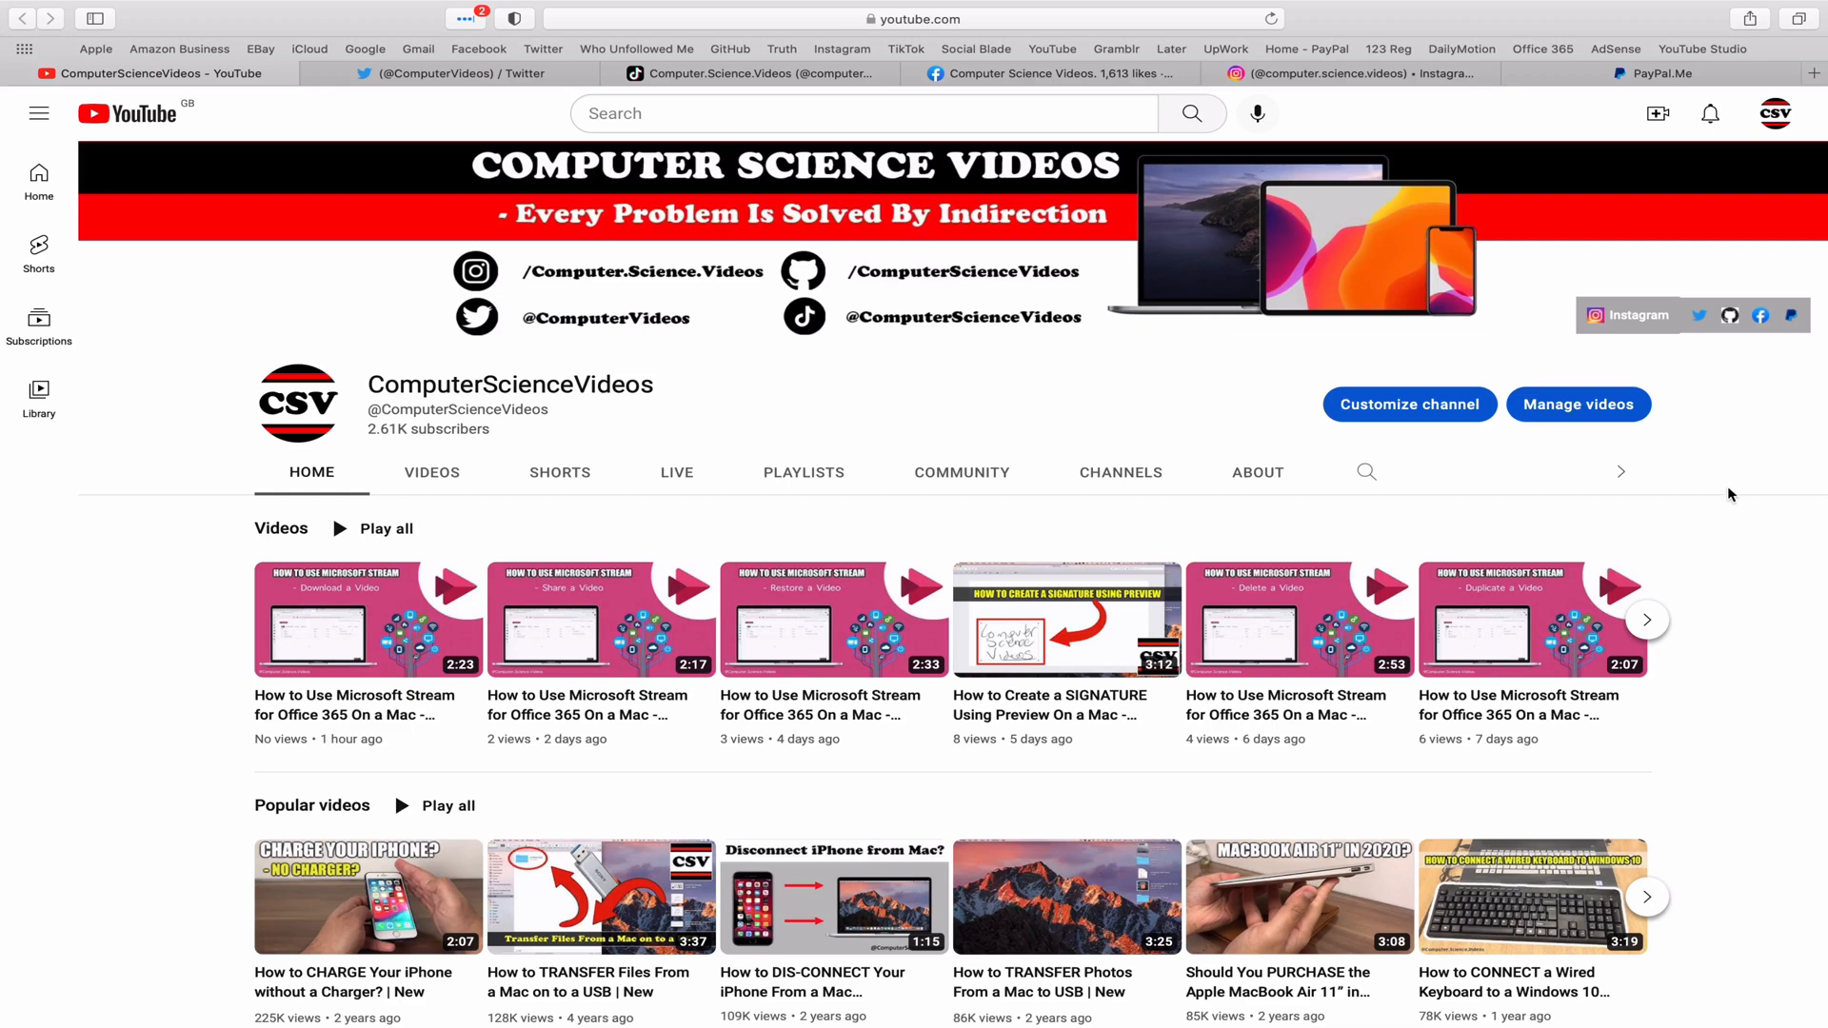
# Close the YouTube, Twitter, TikTok, Facebook and Instagram channel tabs in turn
pyautogui.click(443, 74)
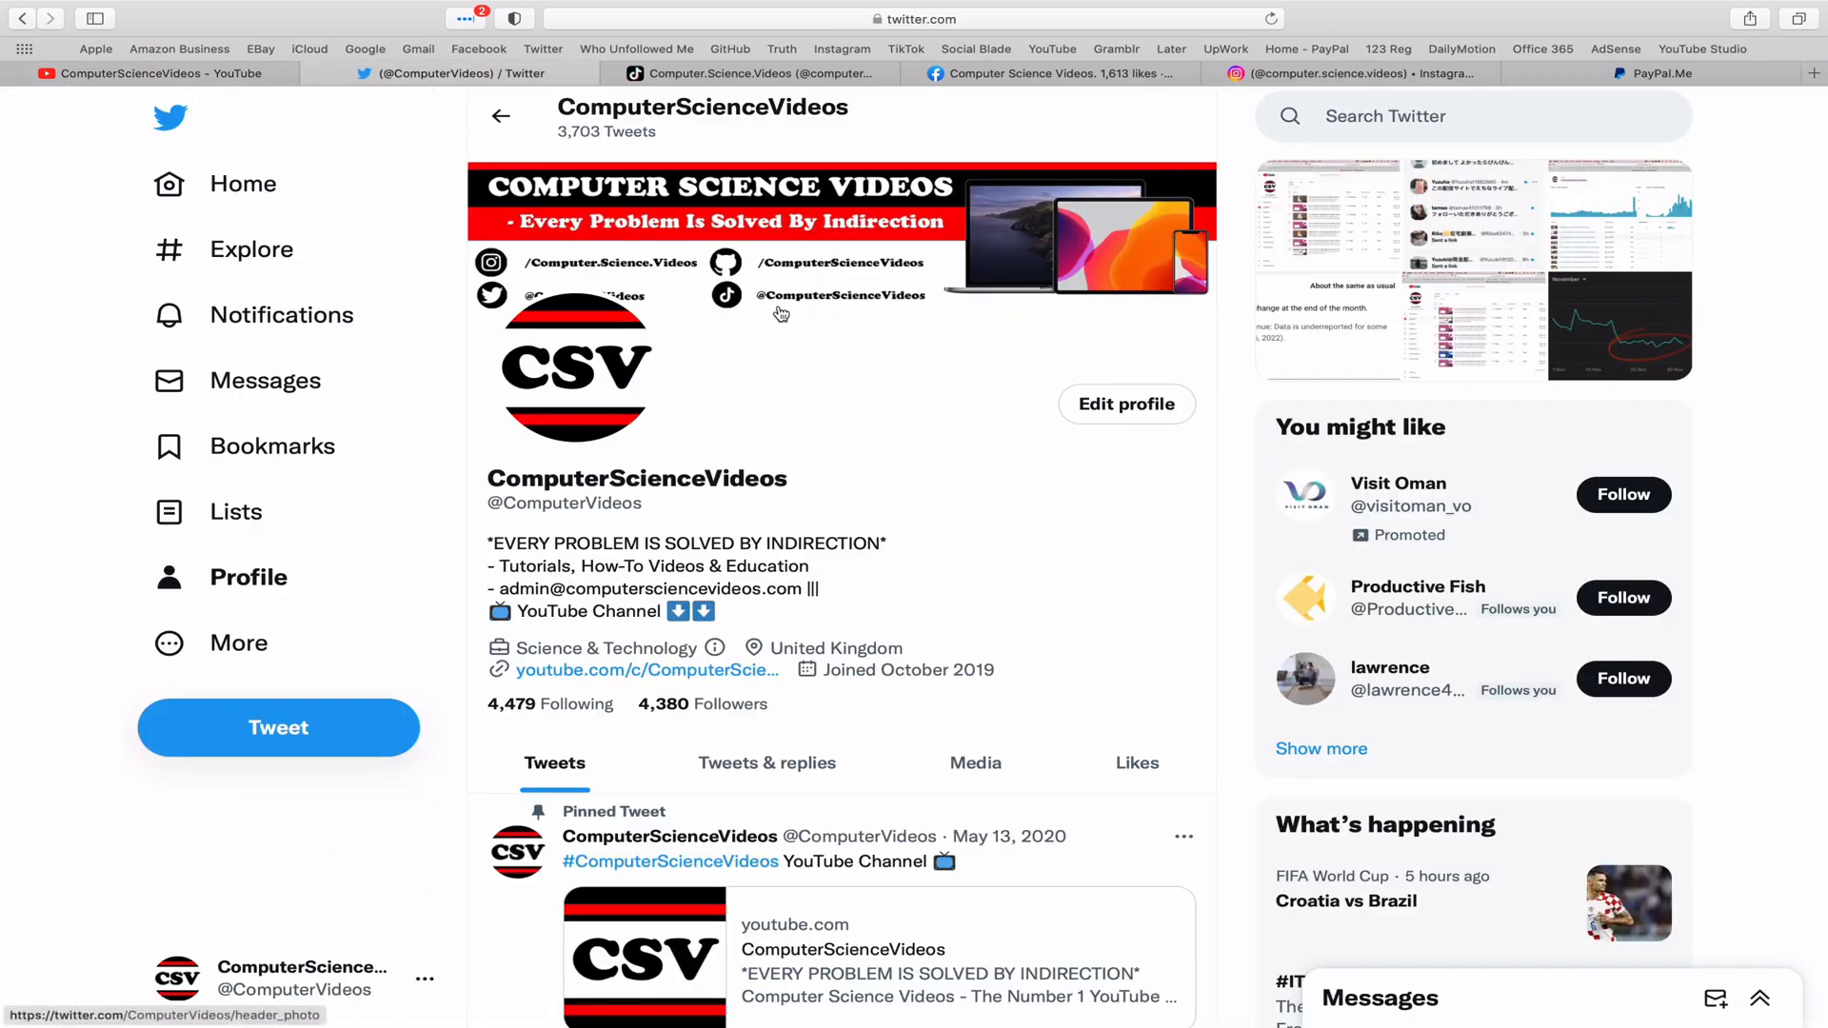
pyautogui.moveTo(1125, 403)
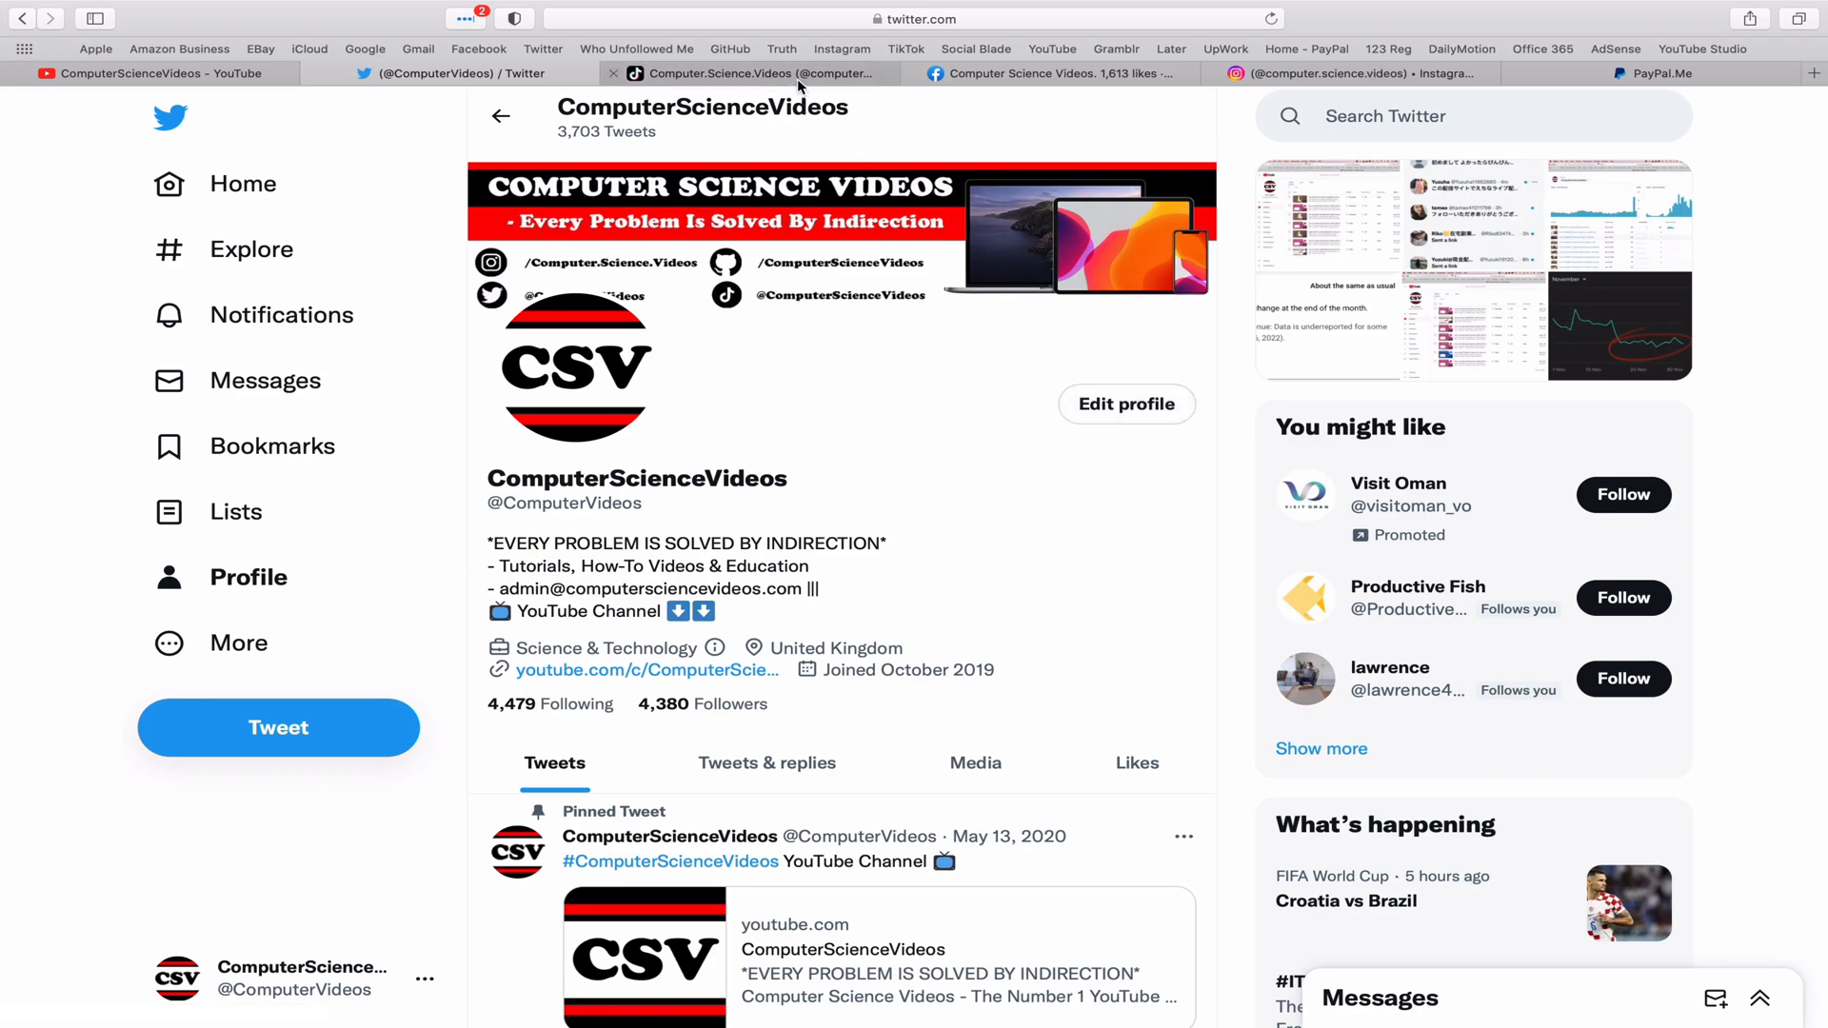
pyautogui.click(763, 74)
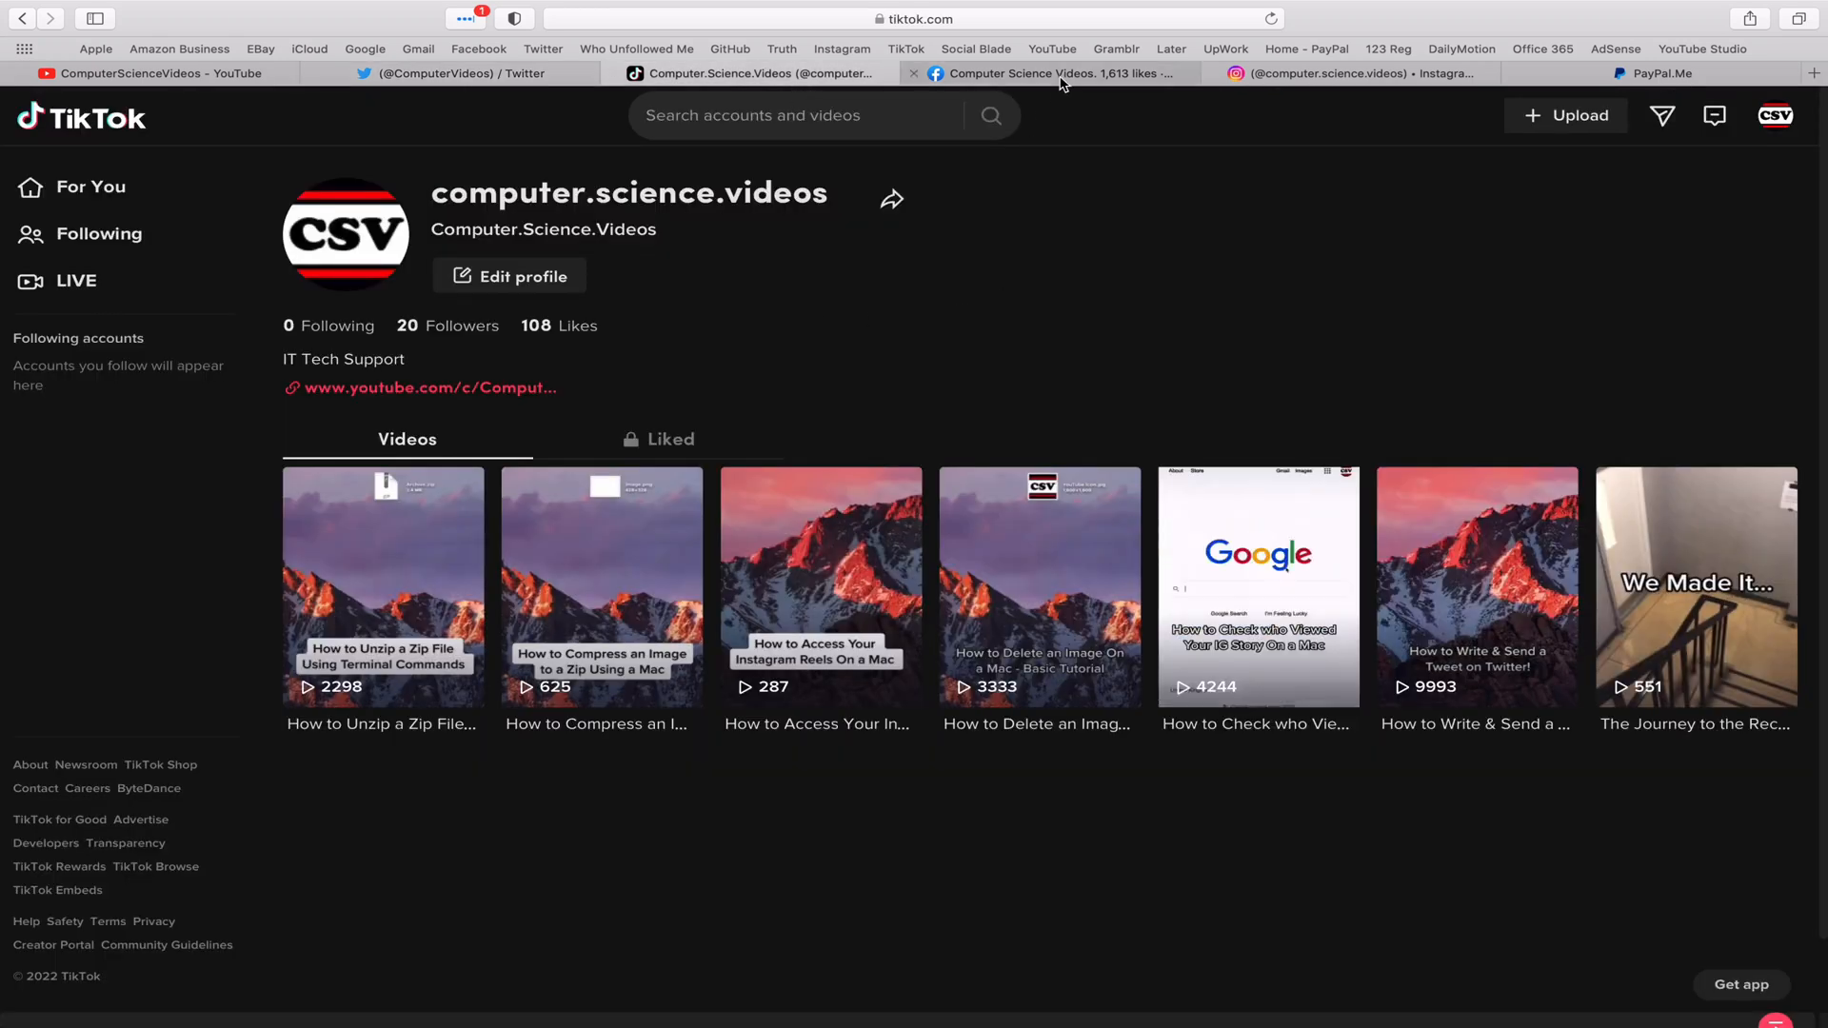
pyautogui.click(1046, 74)
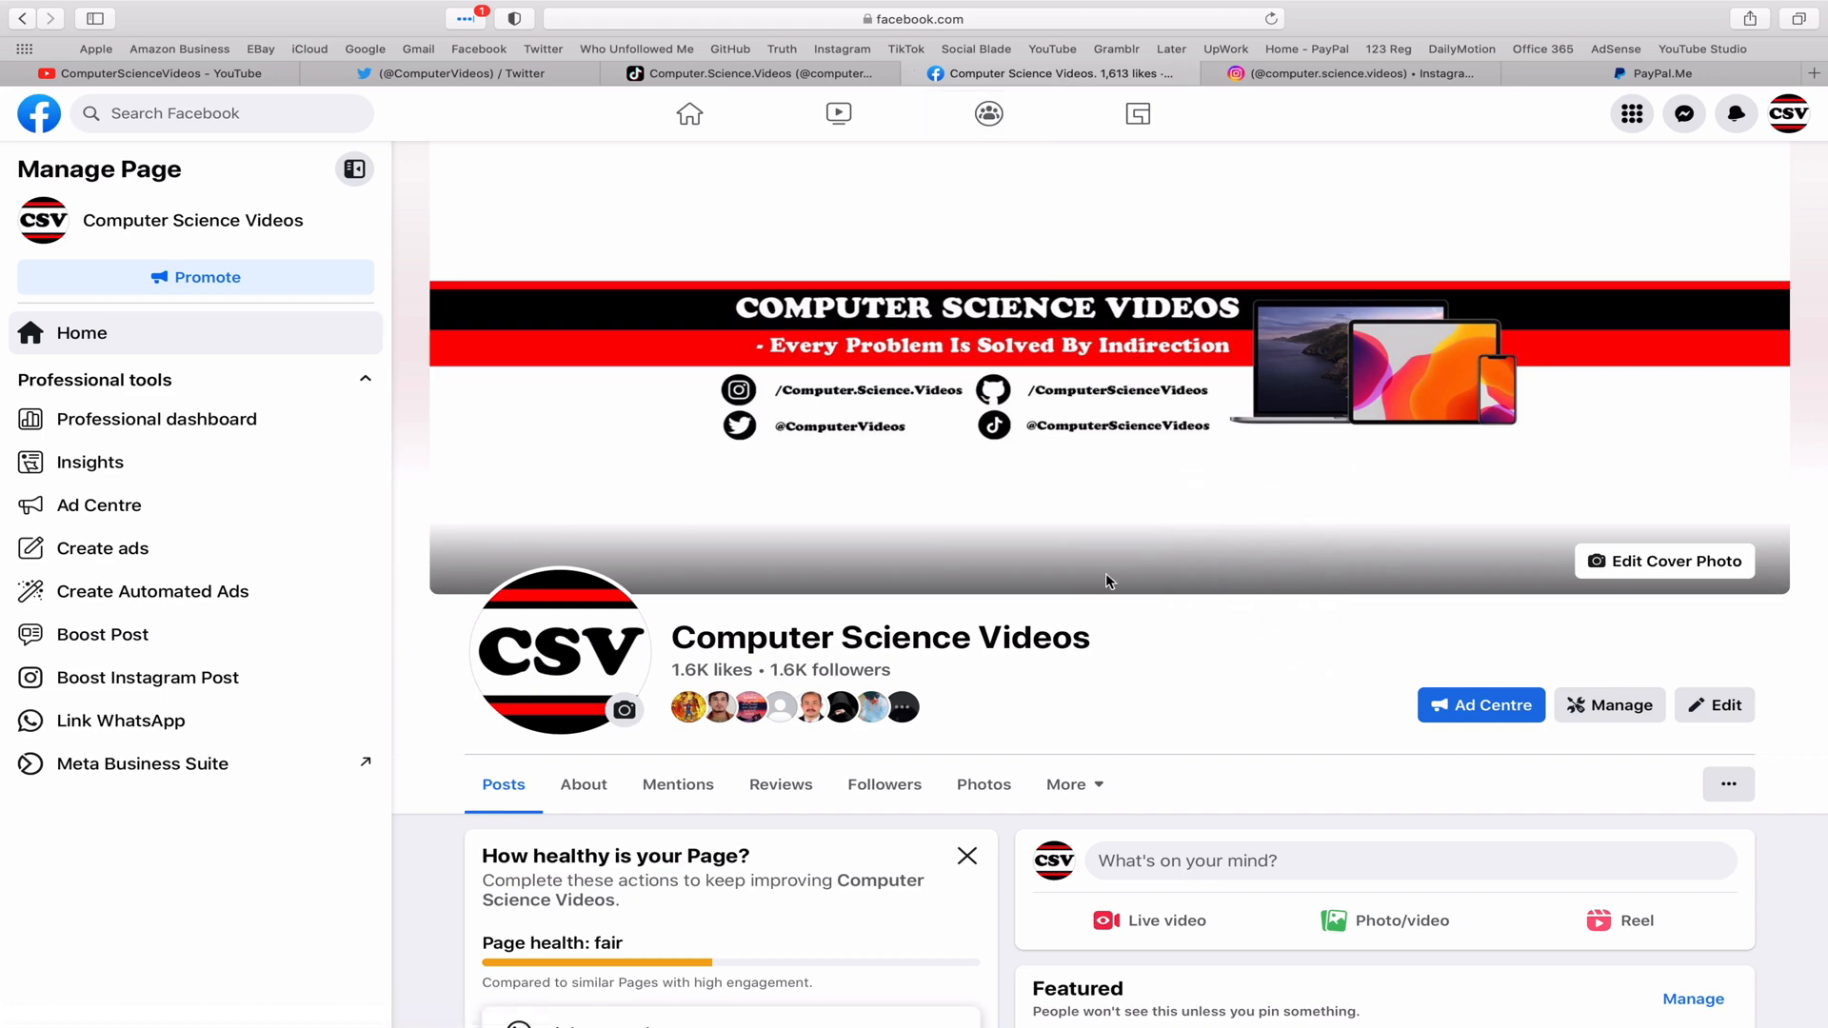
pyautogui.click(1346, 74)
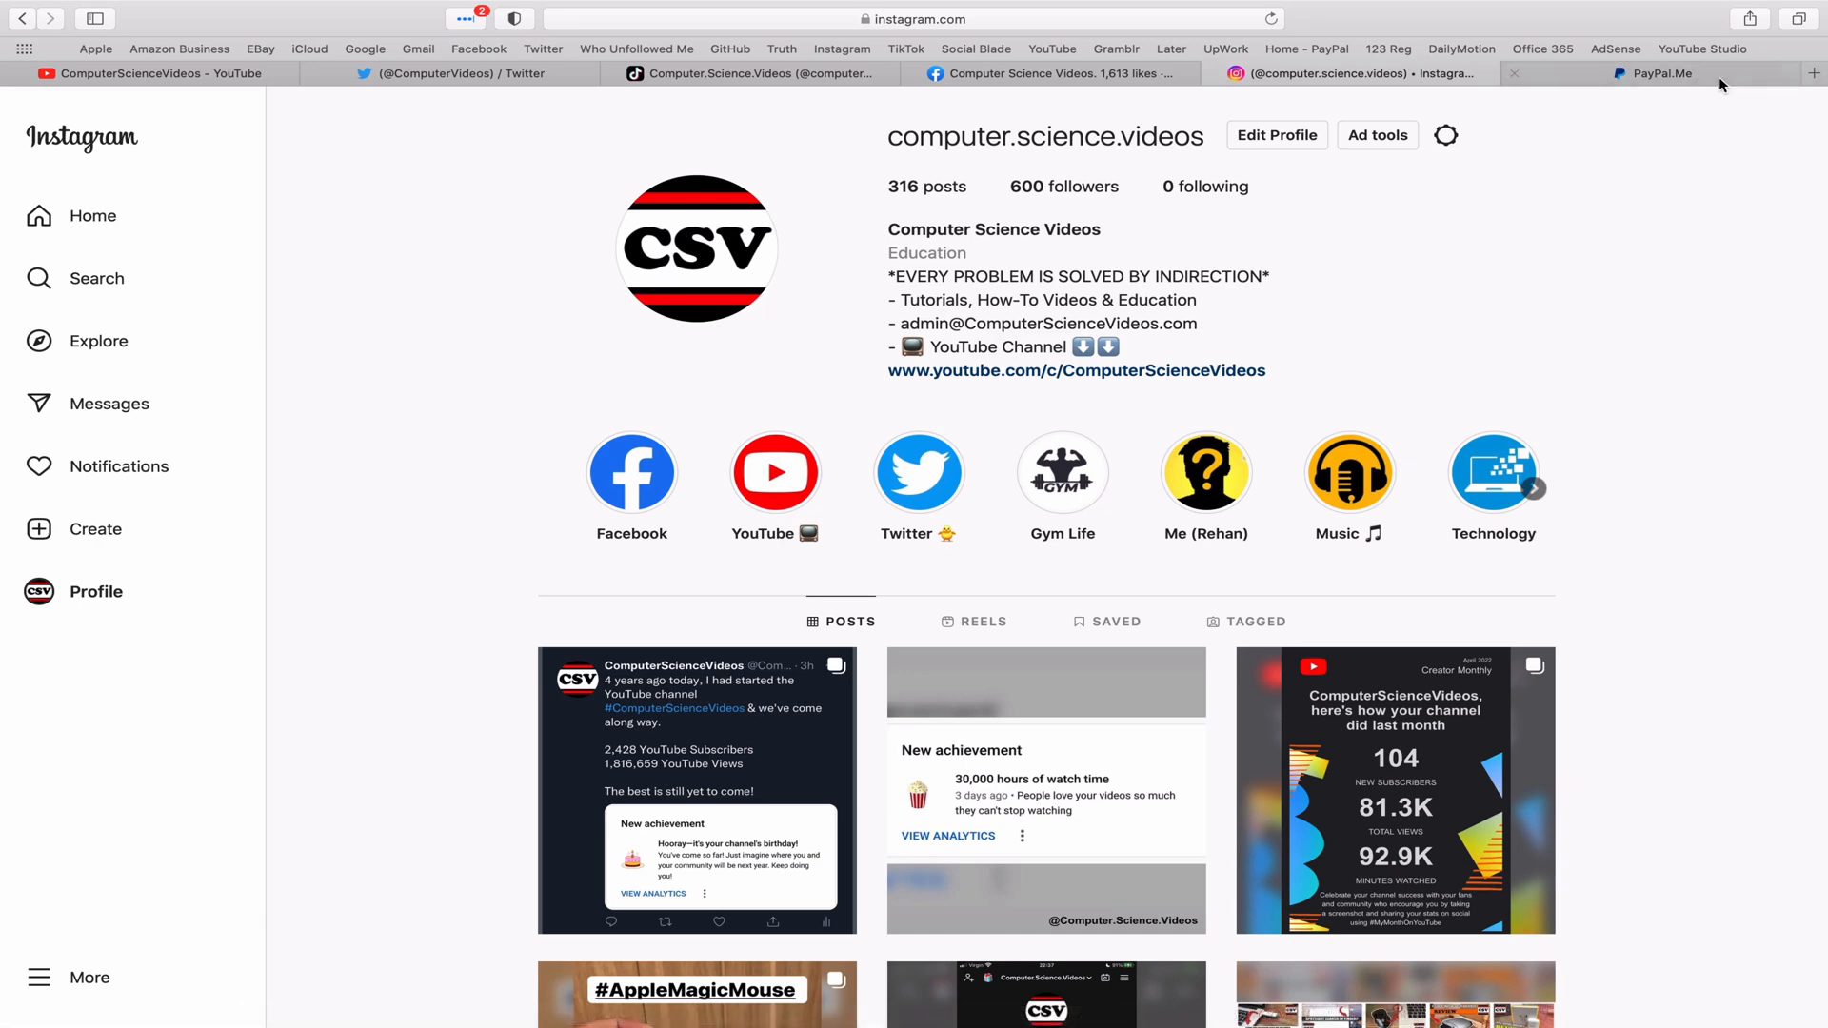
pyautogui.click(1654, 75)
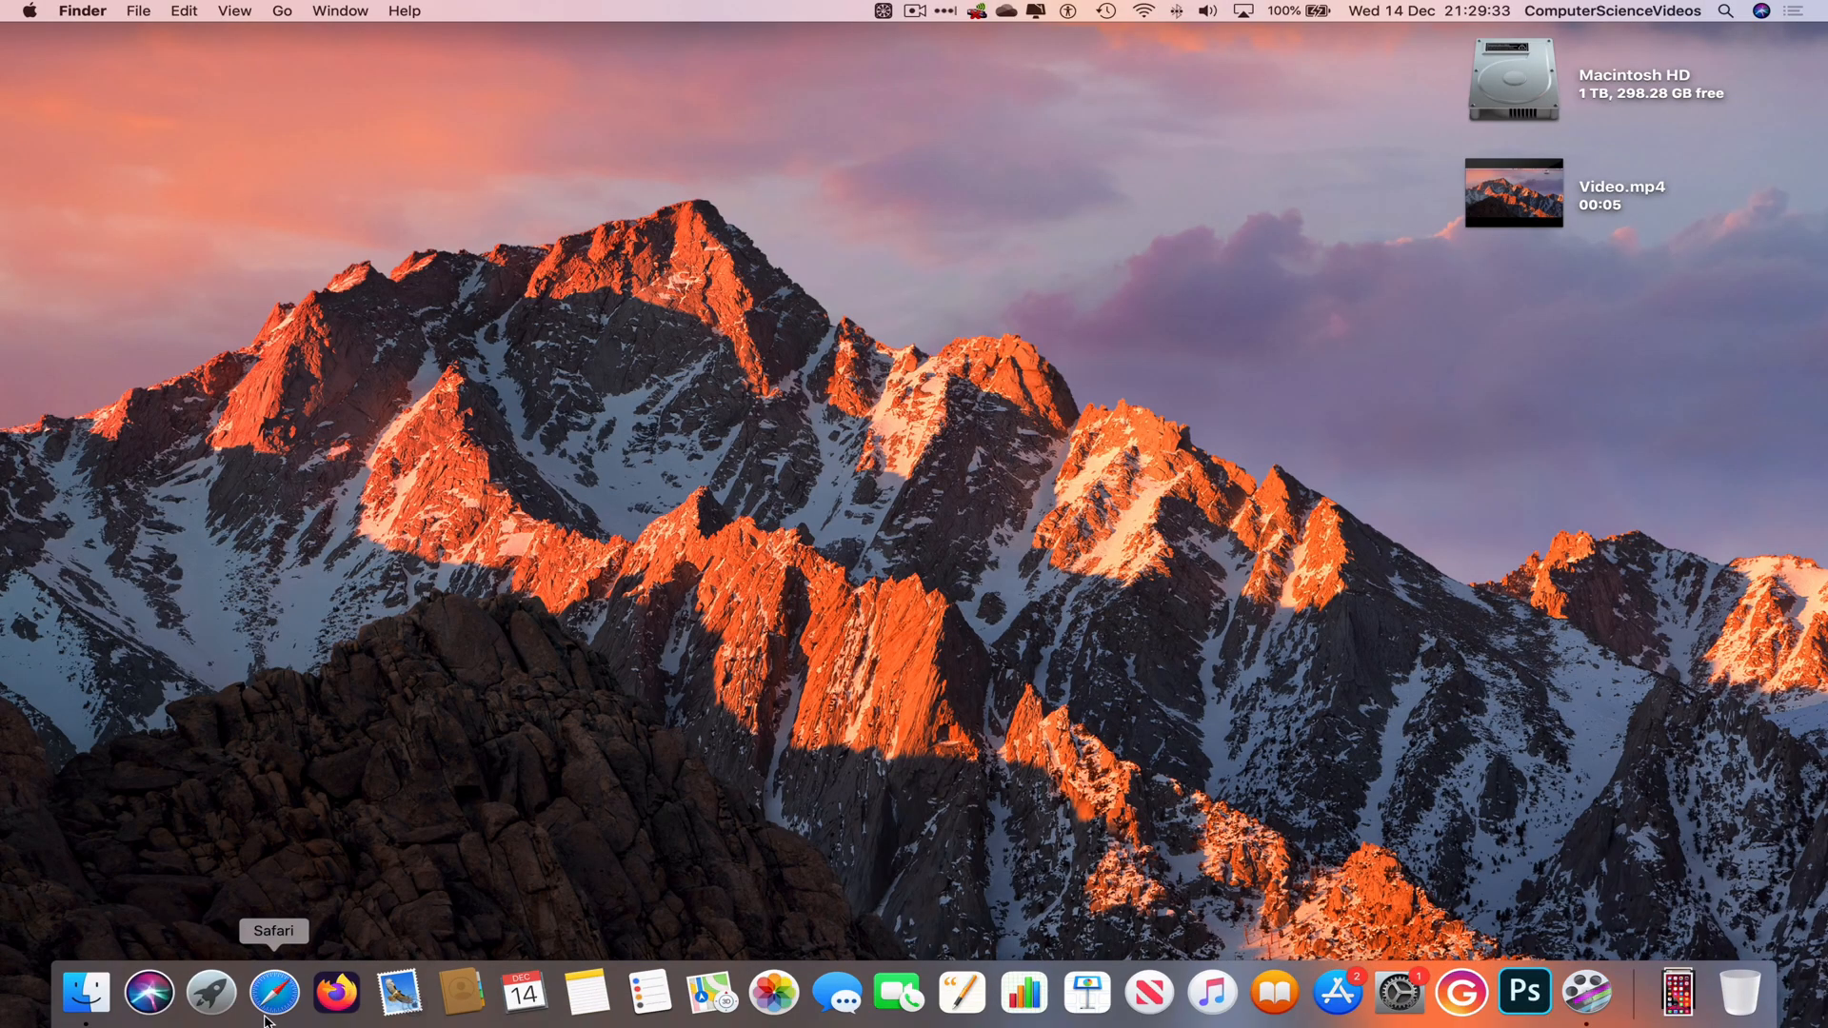
pyautogui.moveTo(956, 797)
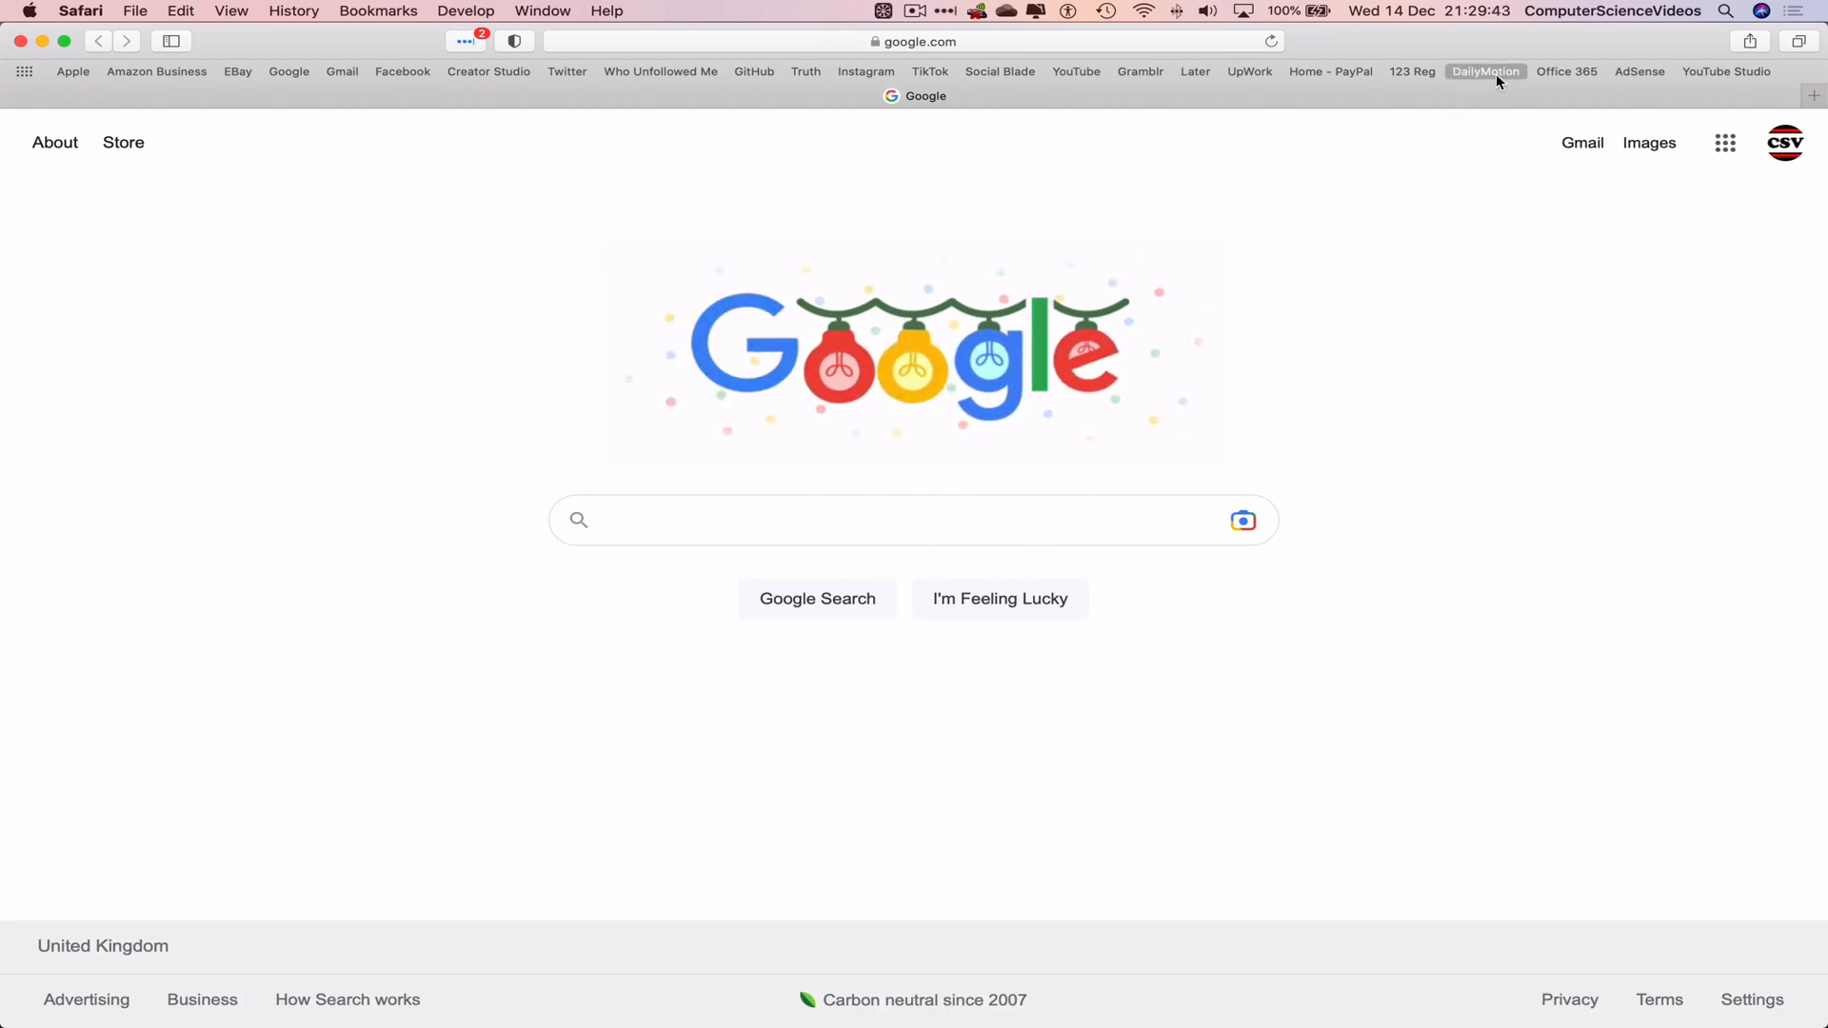
# Go to the Dailymotion channel and reach Partner HQ from the account menu
pyautogui.click(1485, 70)
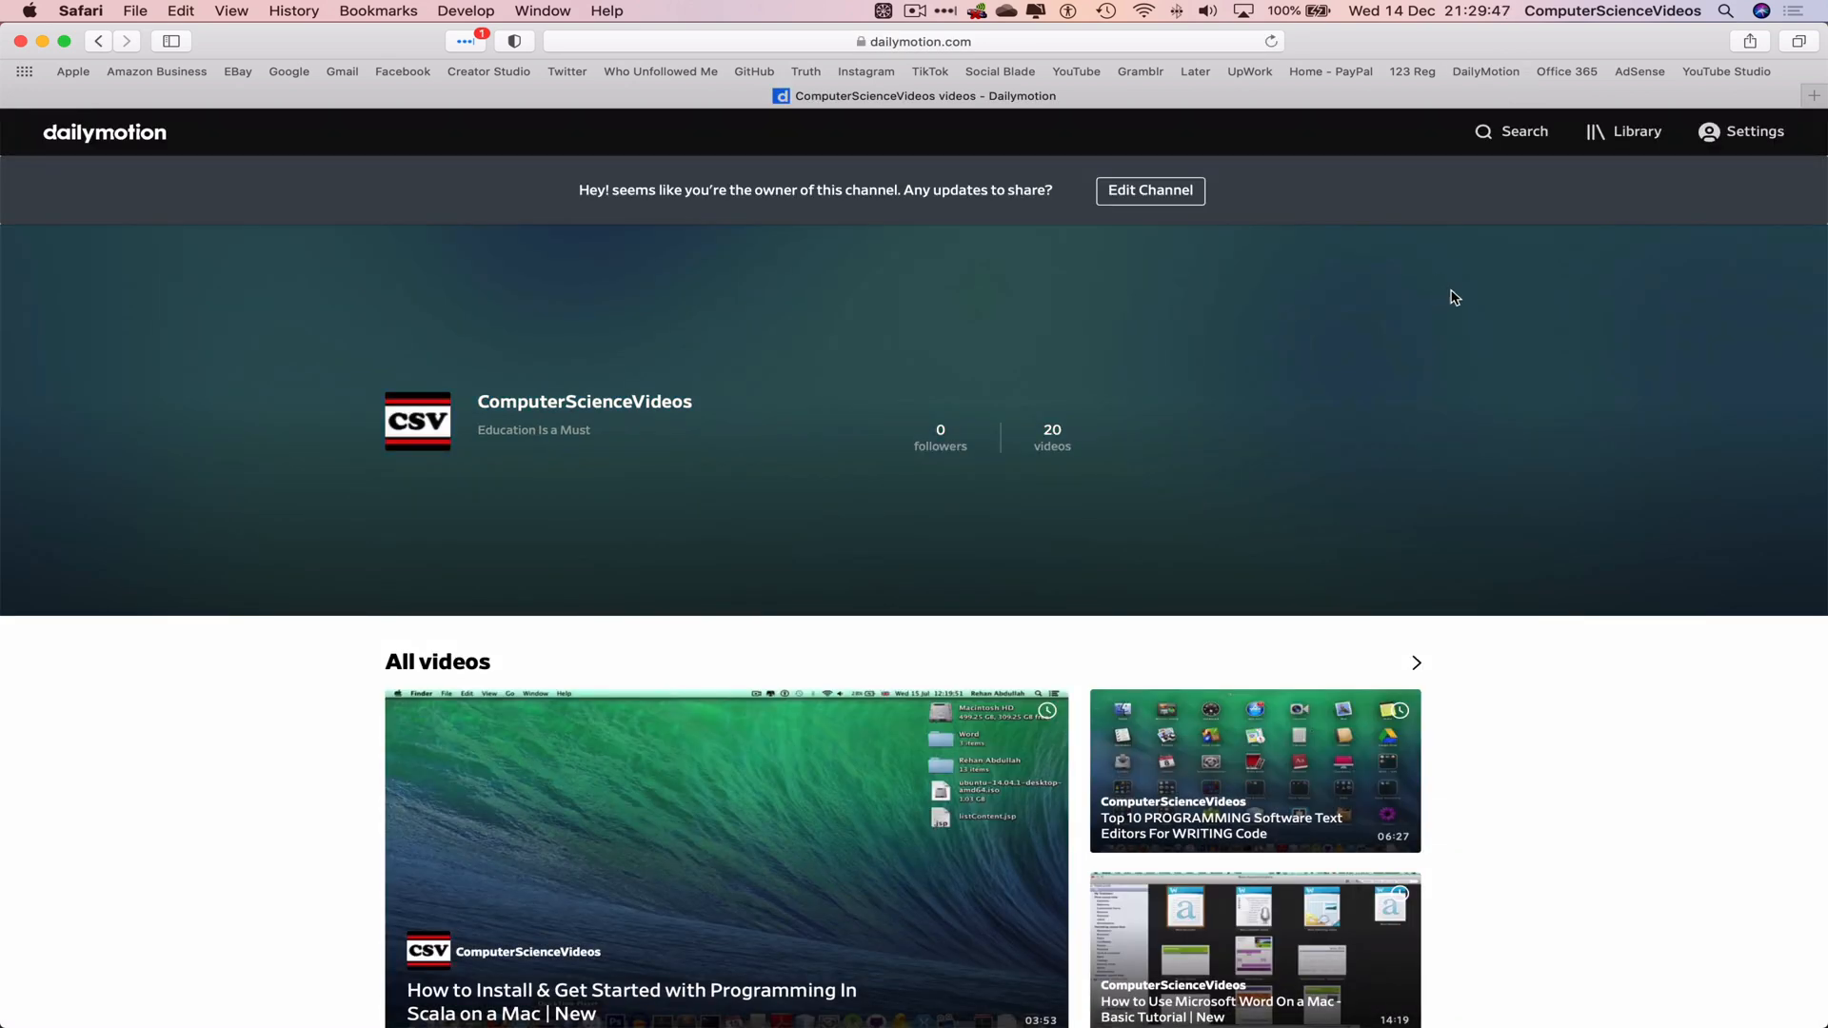
pyautogui.click(1742, 132)
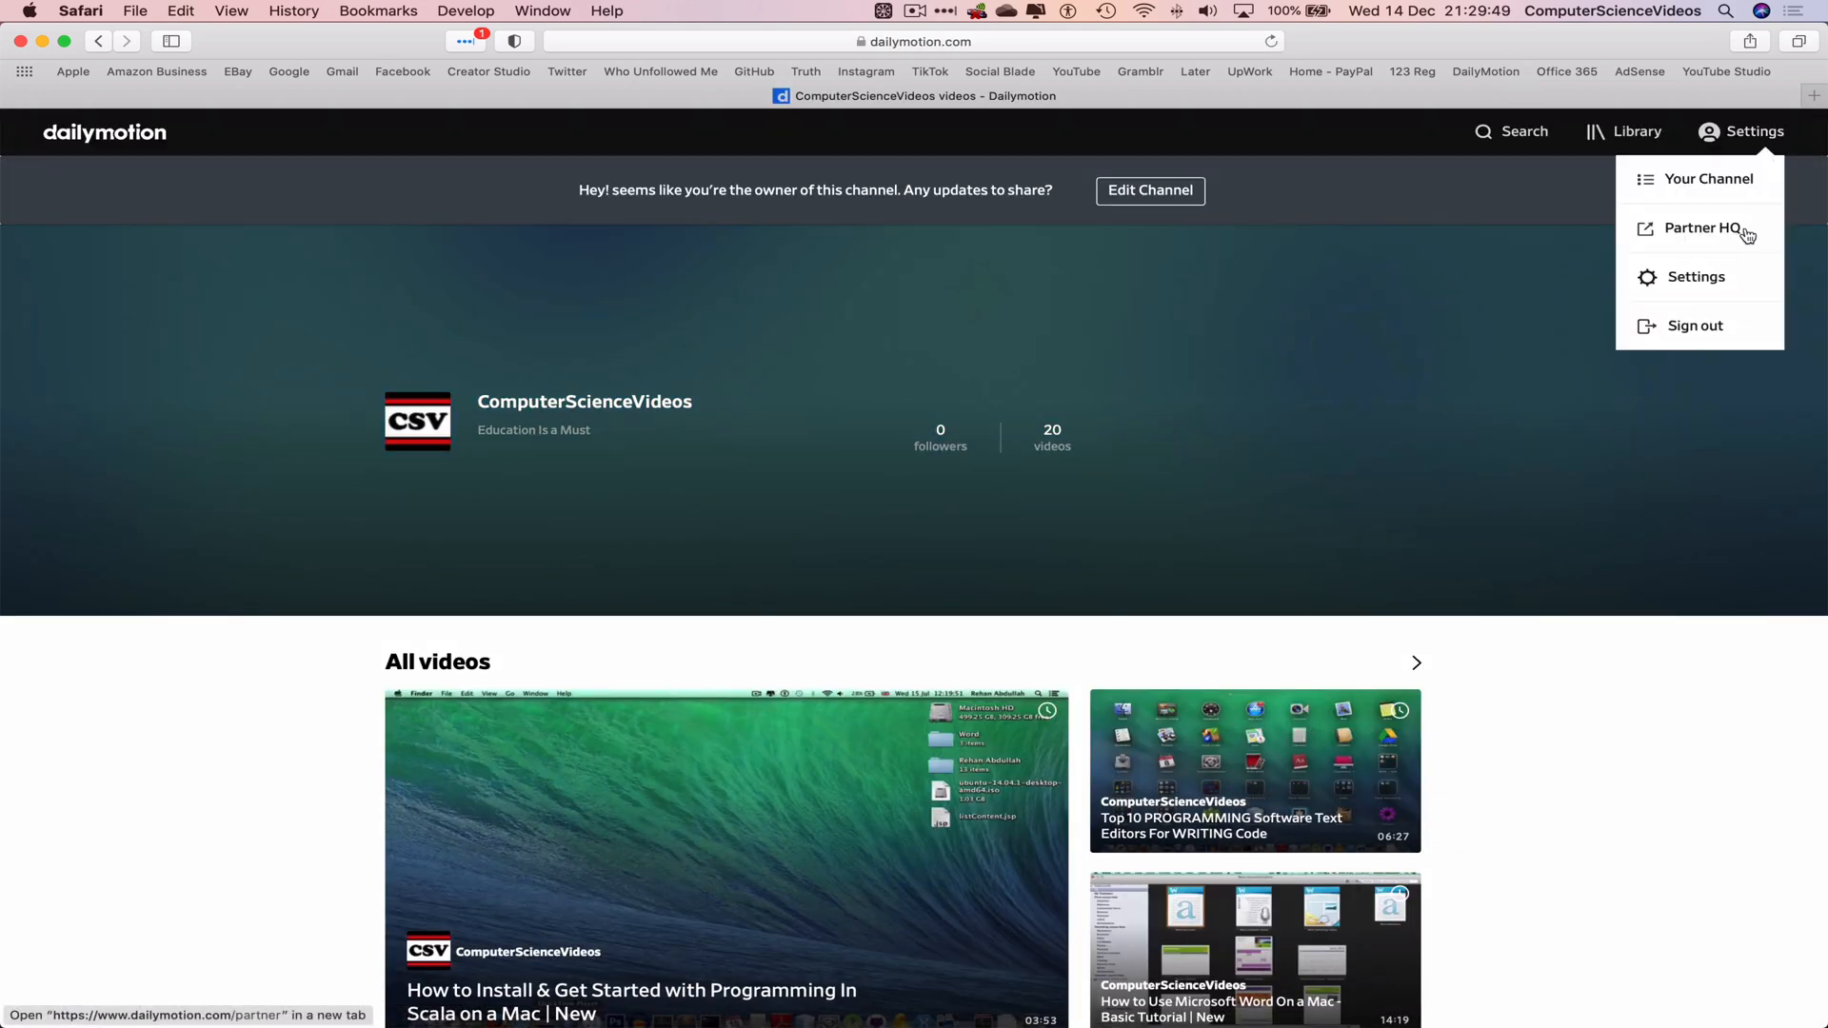
pyautogui.click(1702, 227)
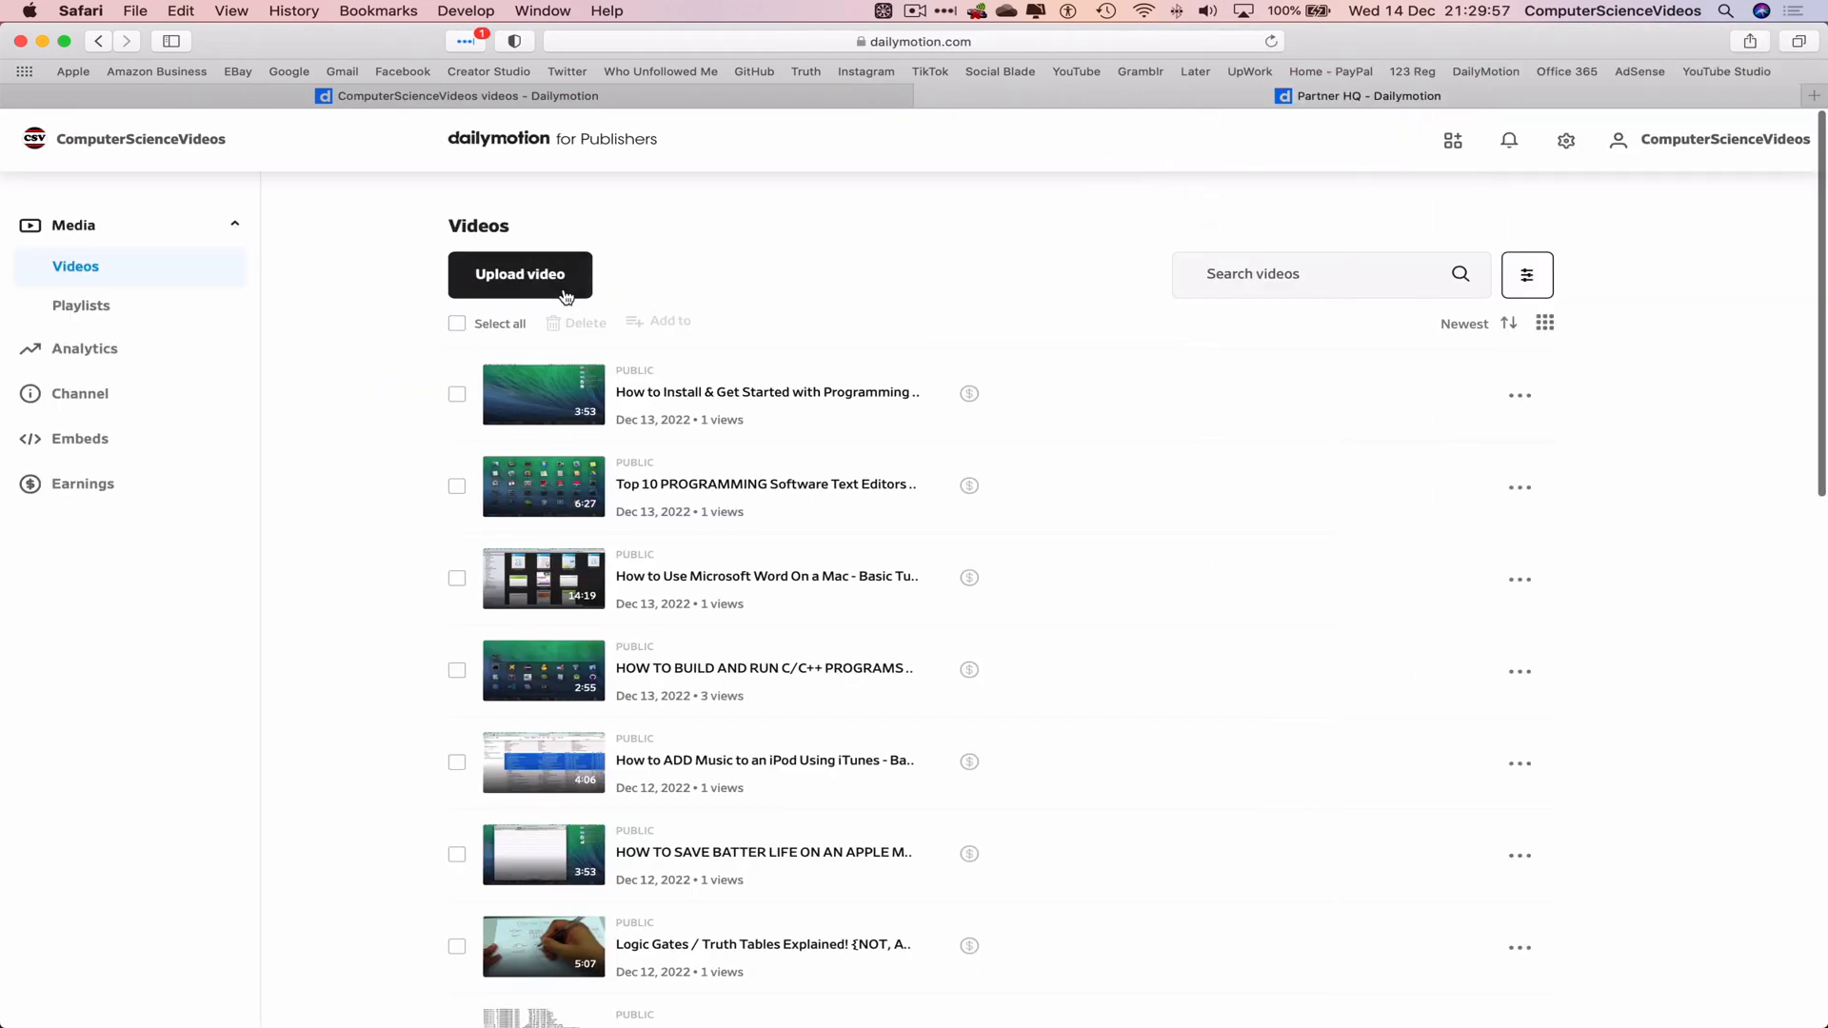
# Upload a new clip titled "Video" in the Education category, private and not made for kids, and save it
pyautogui.click(520, 274)
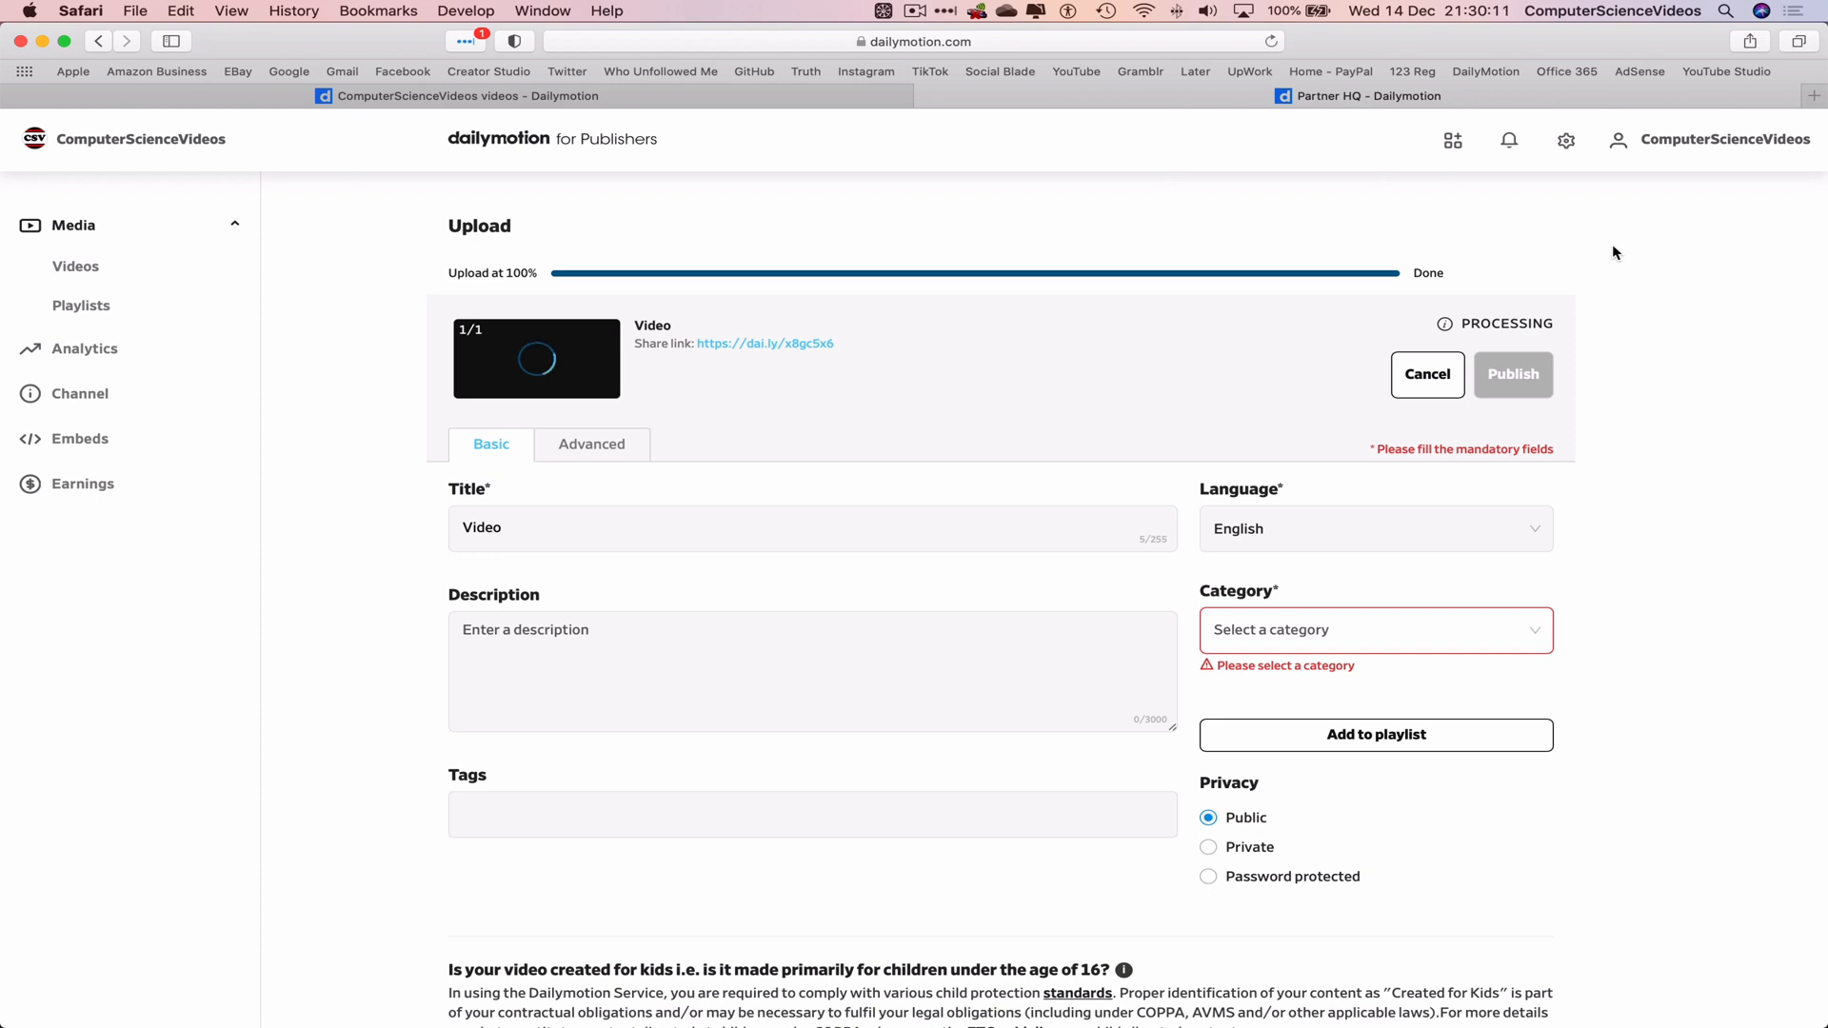
pyautogui.moveTo(1308, 691)
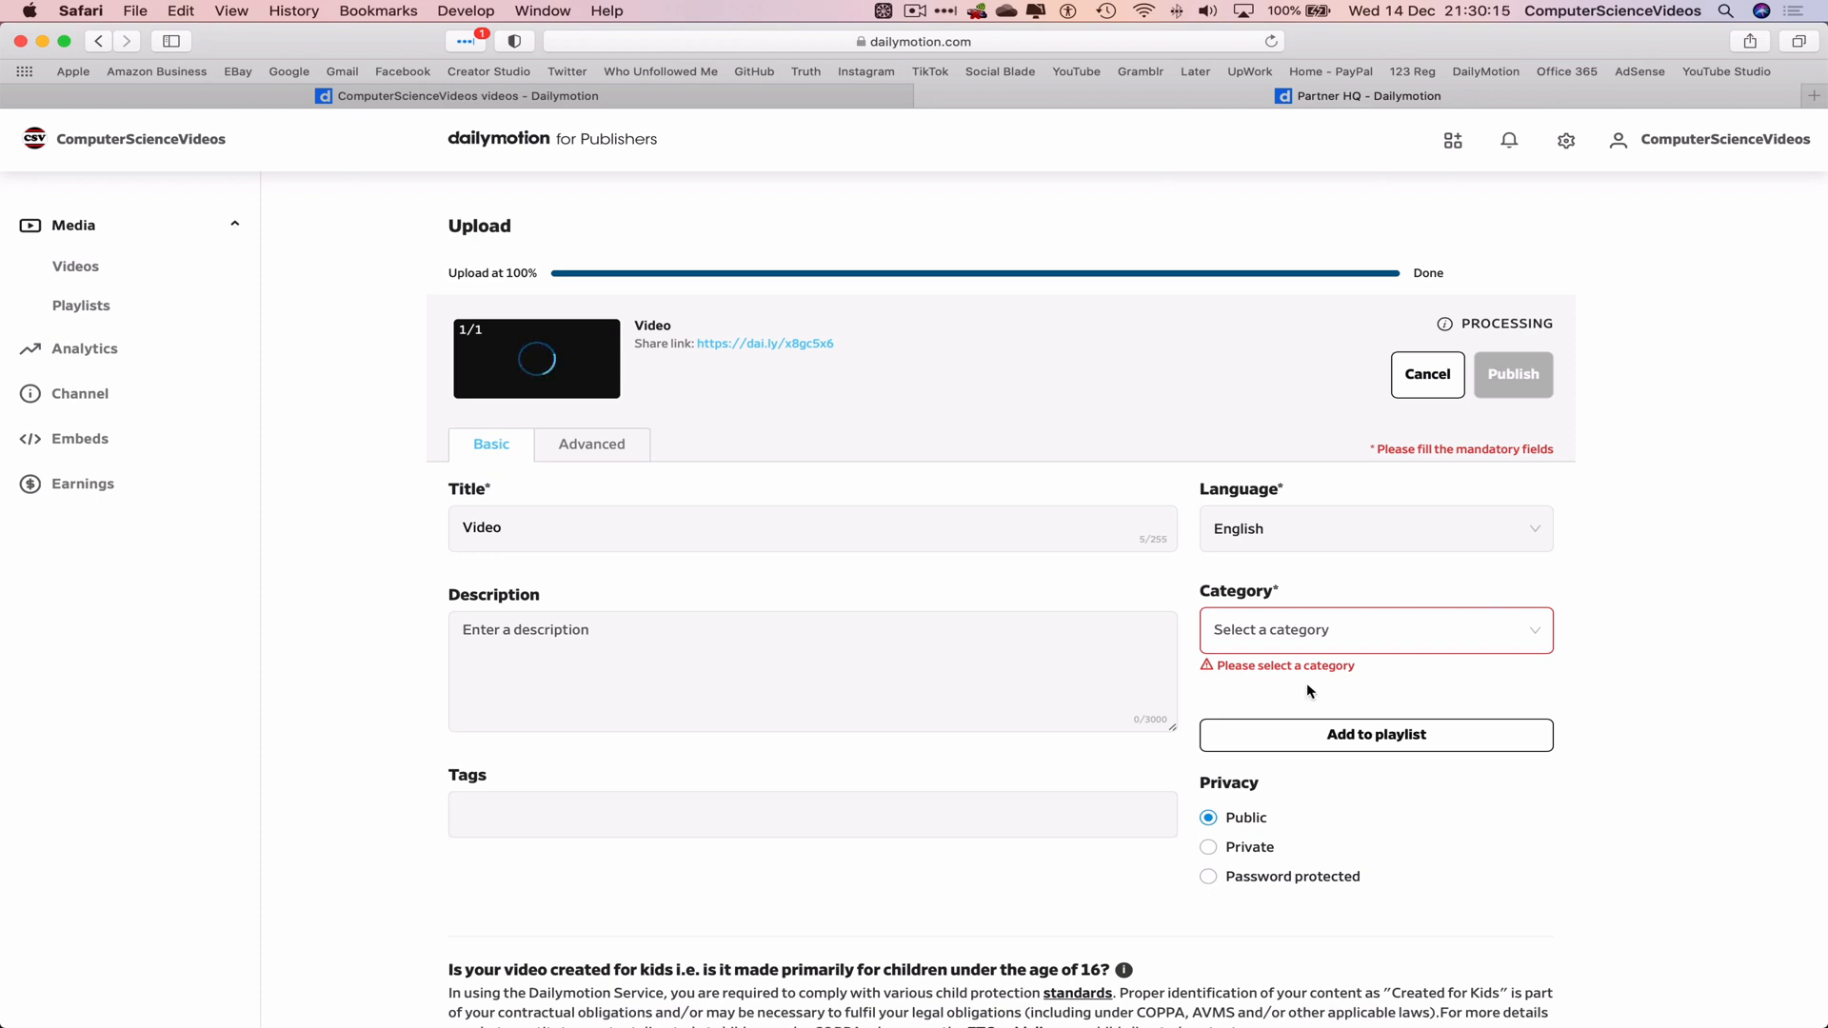
pyautogui.click(1209, 845)
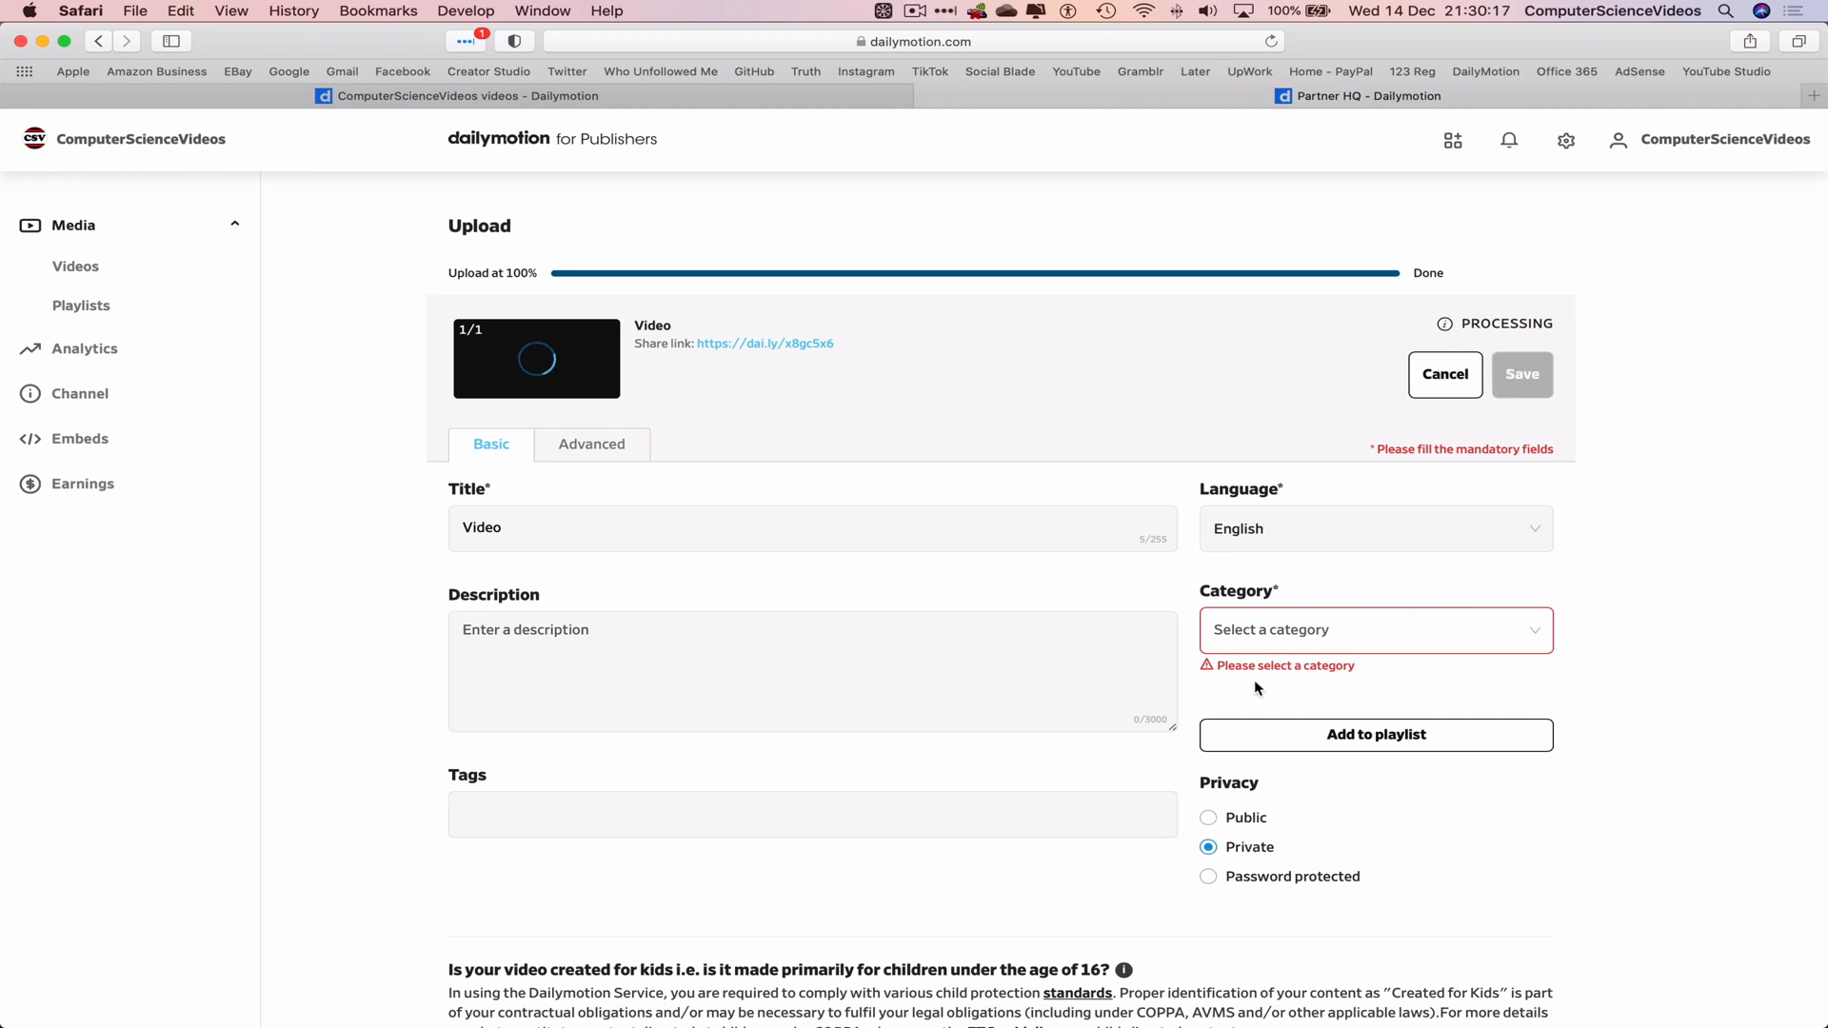
pyautogui.click(1373, 631)
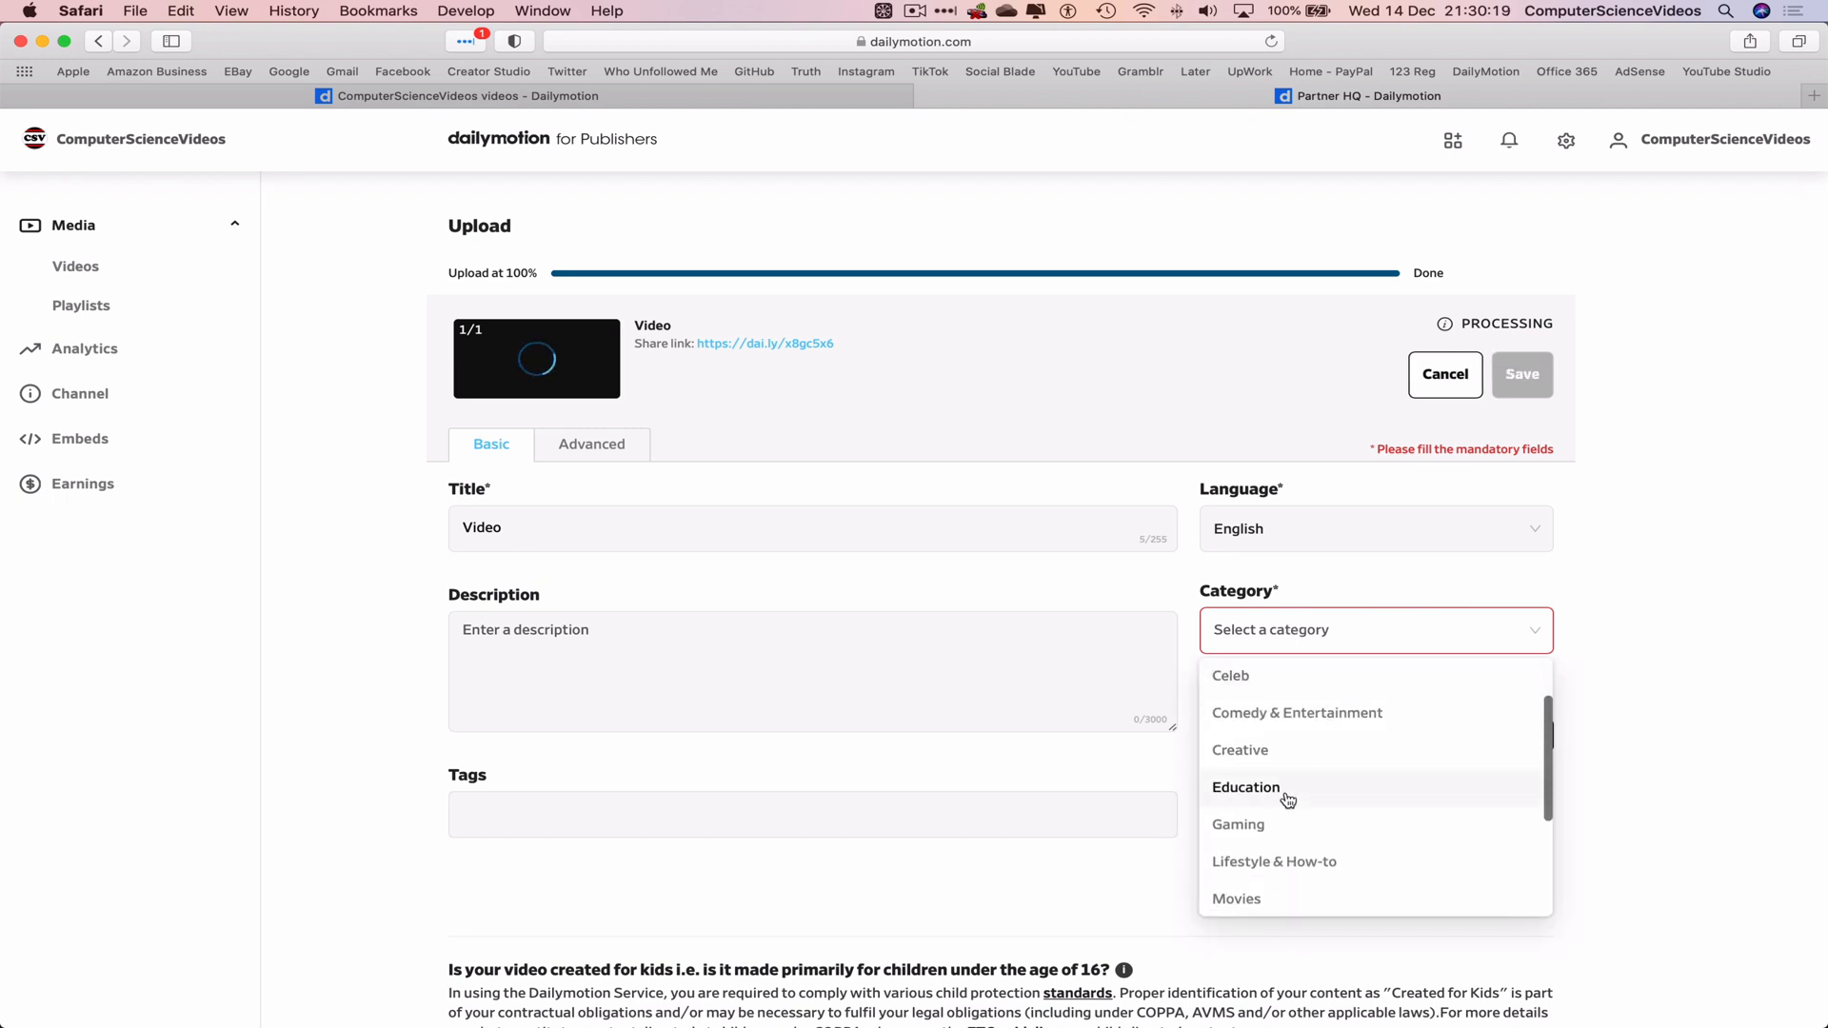
pyautogui.scroll(-3)
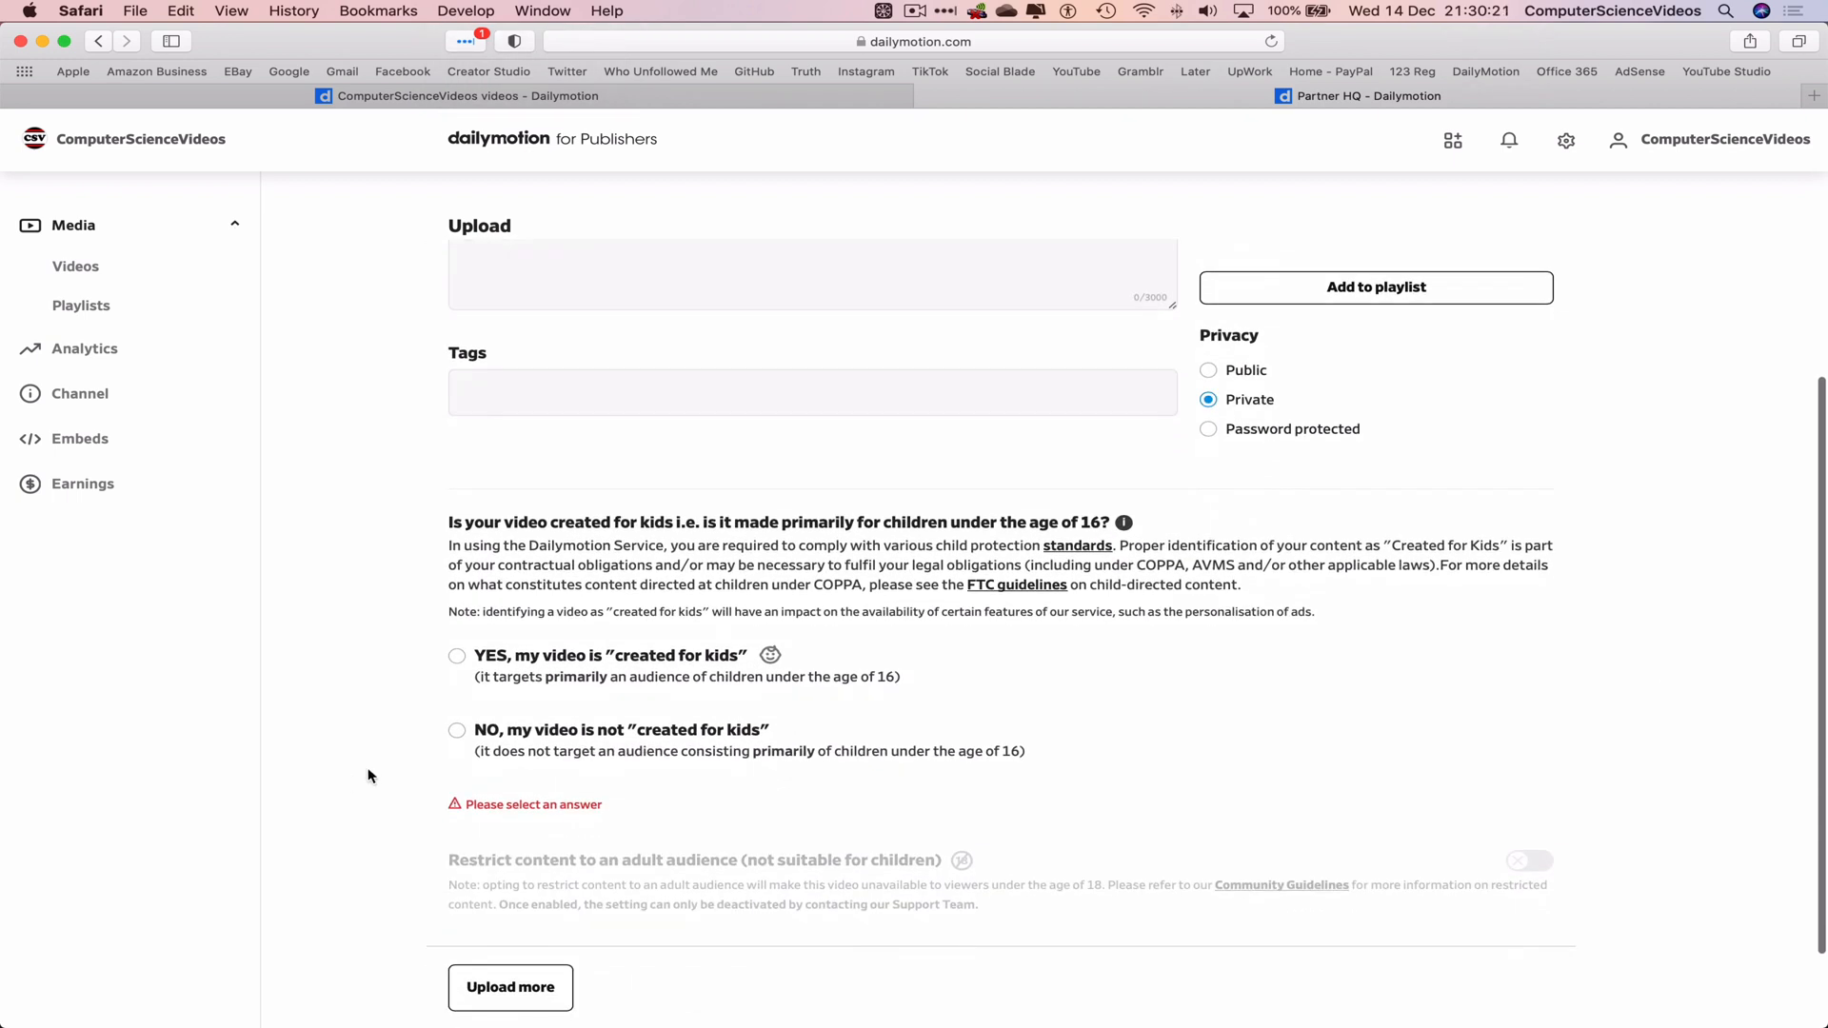
pyautogui.click(457, 729)
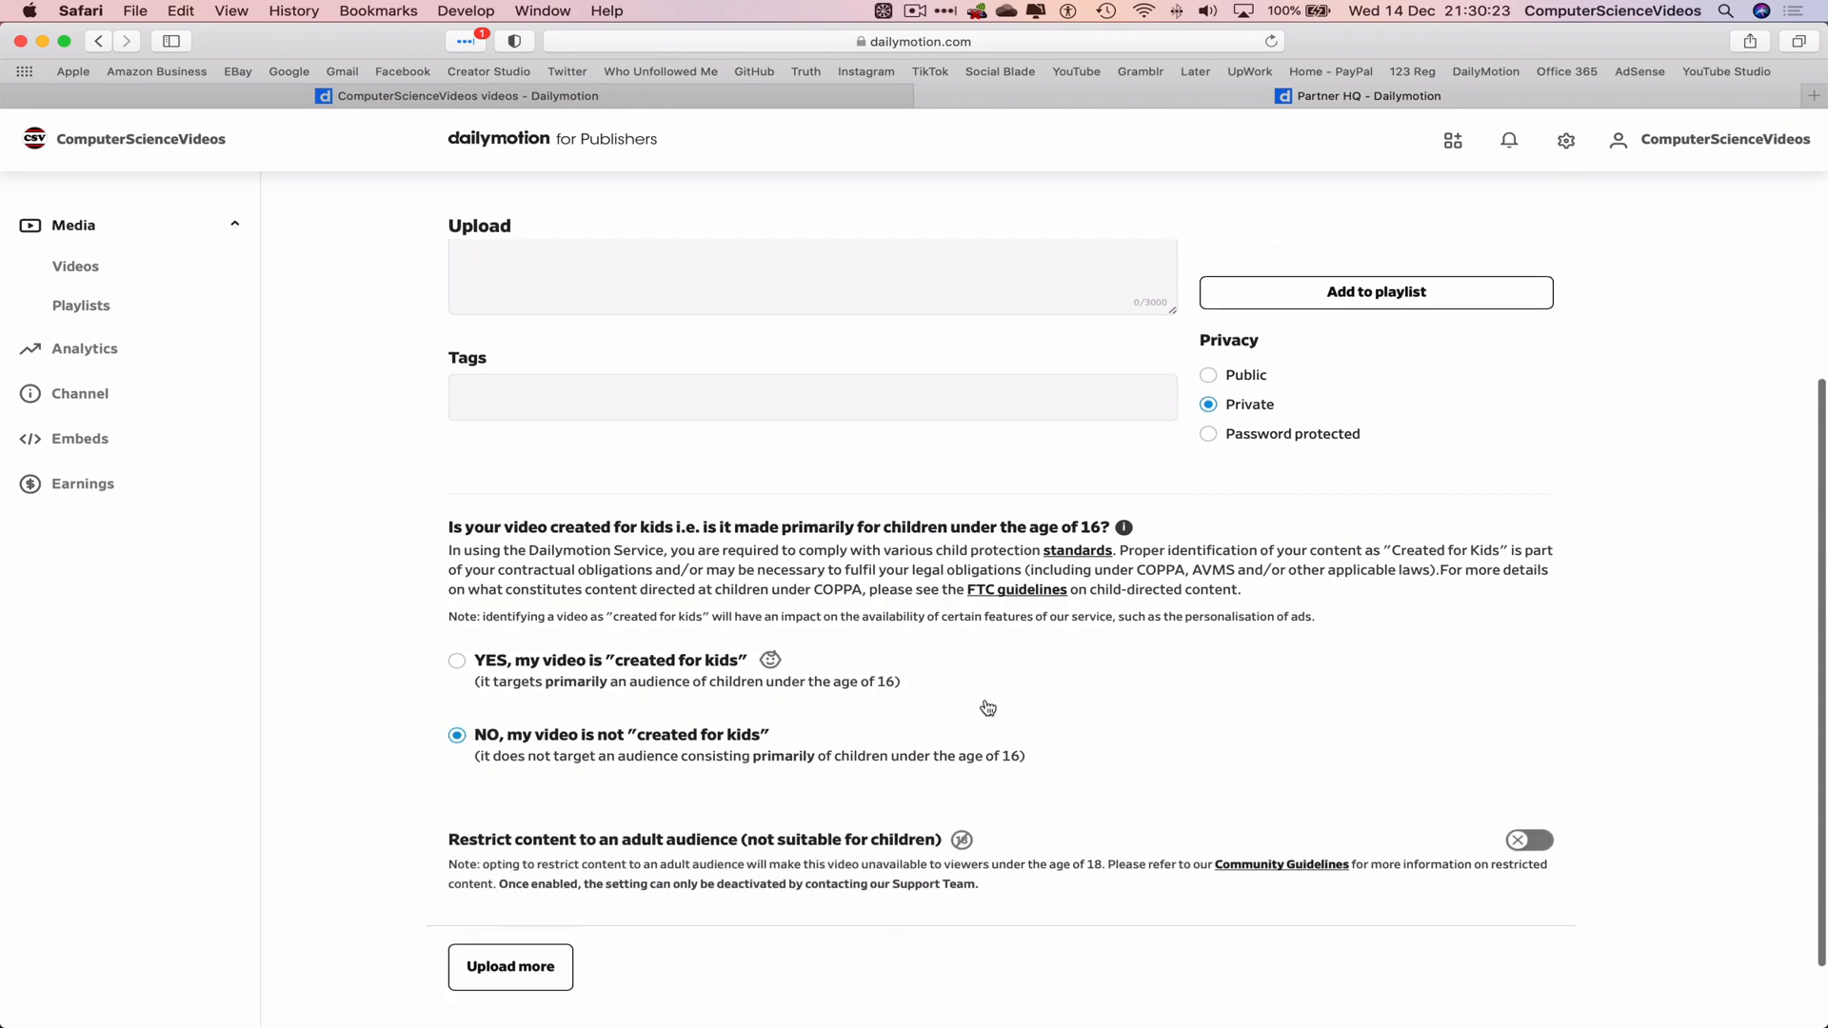
pyautogui.moveTo(828, 816)
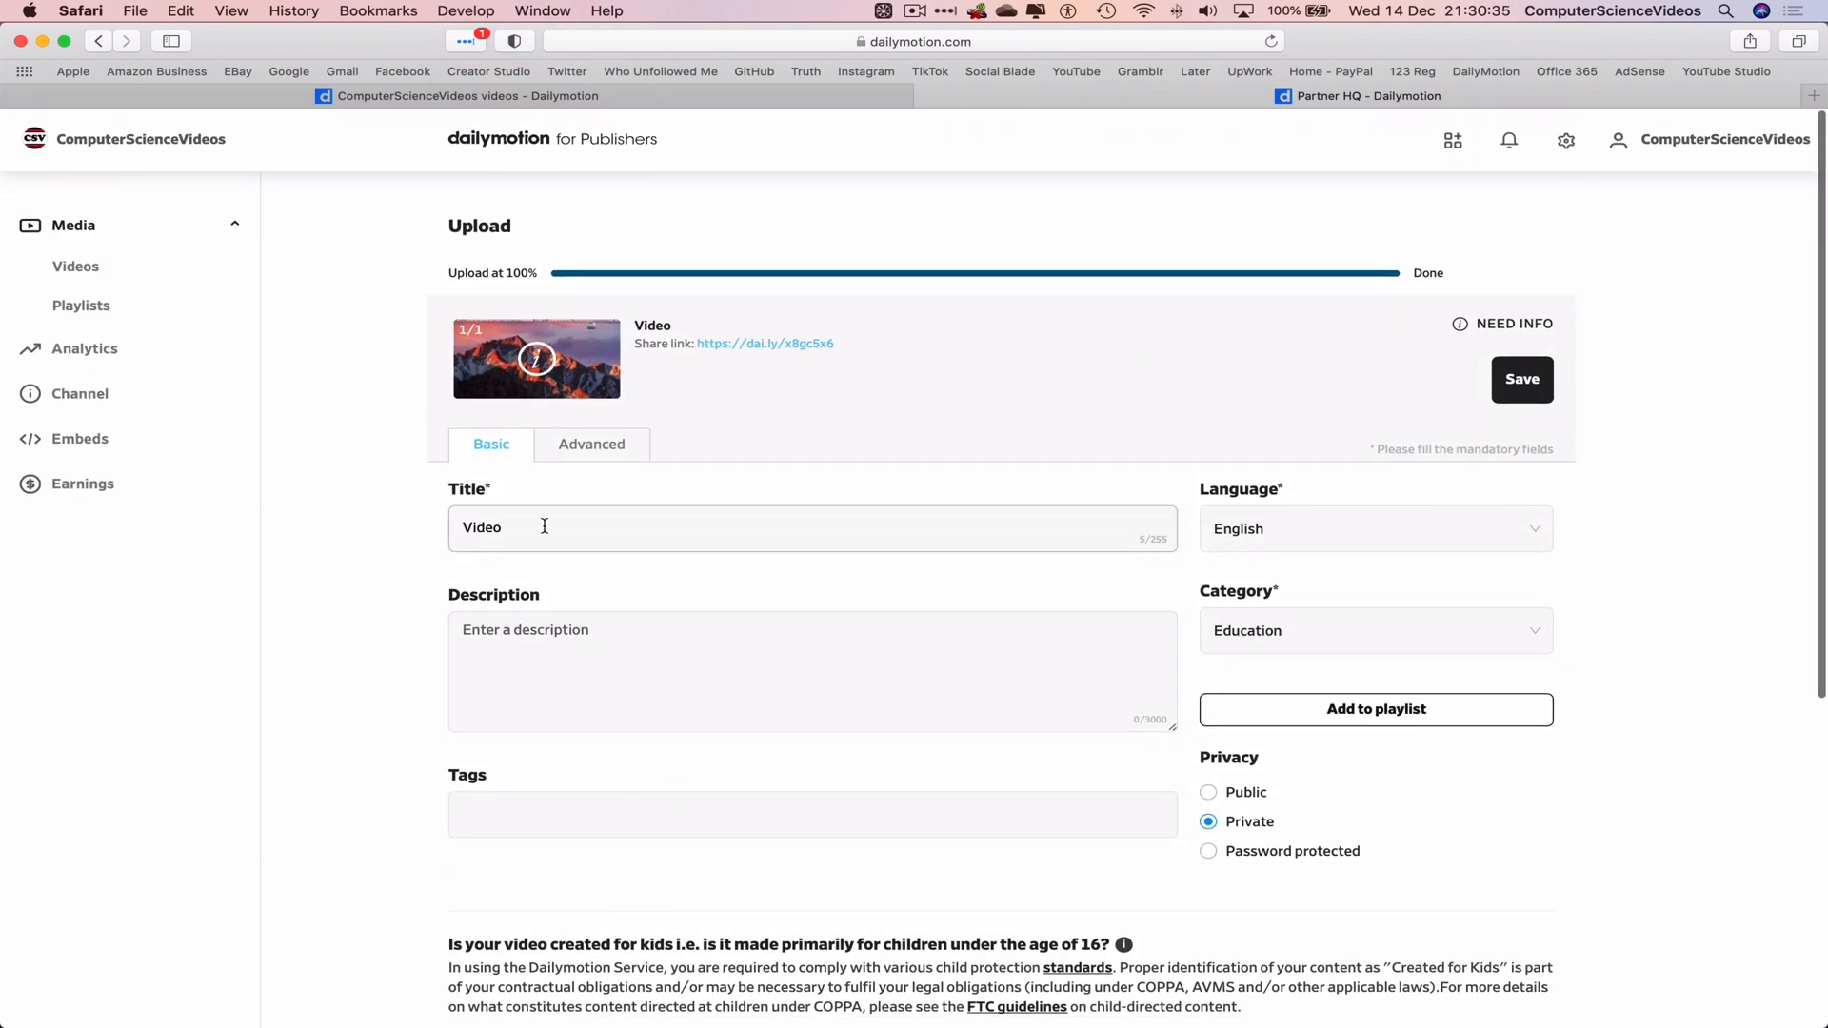
pyautogui.click(647, 657)
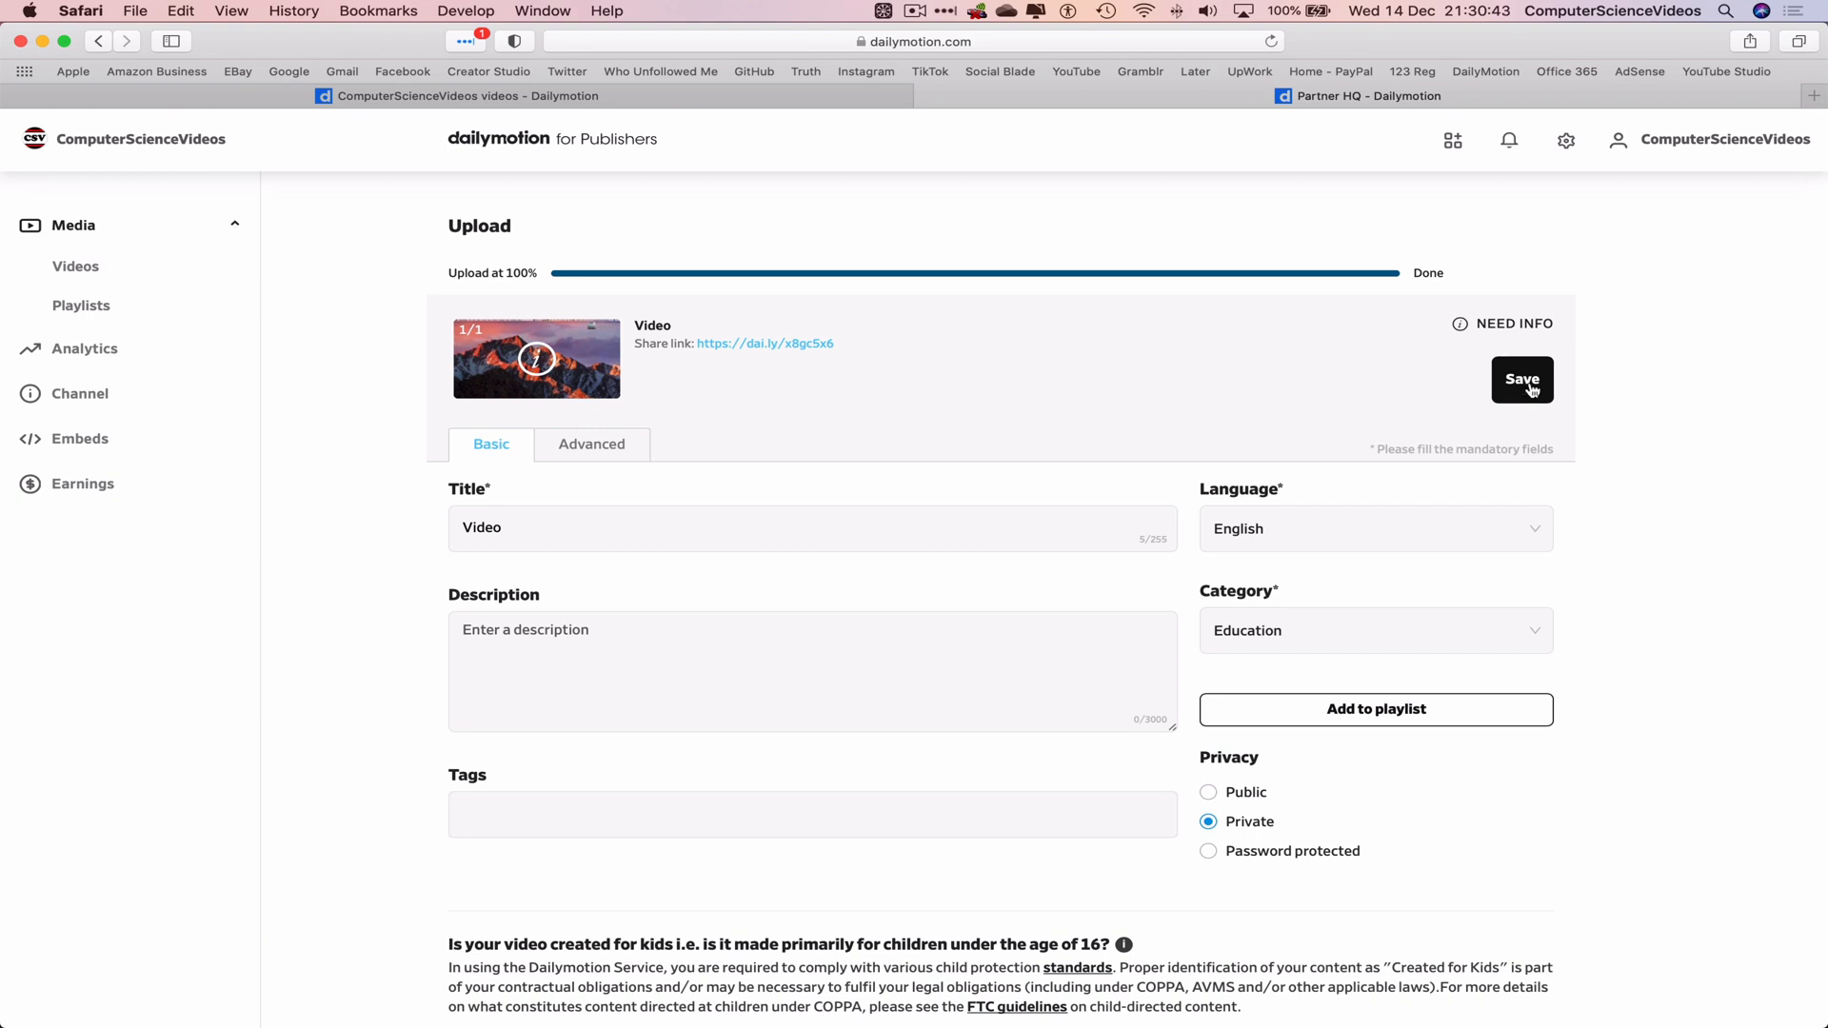
pyautogui.click(1521, 379)
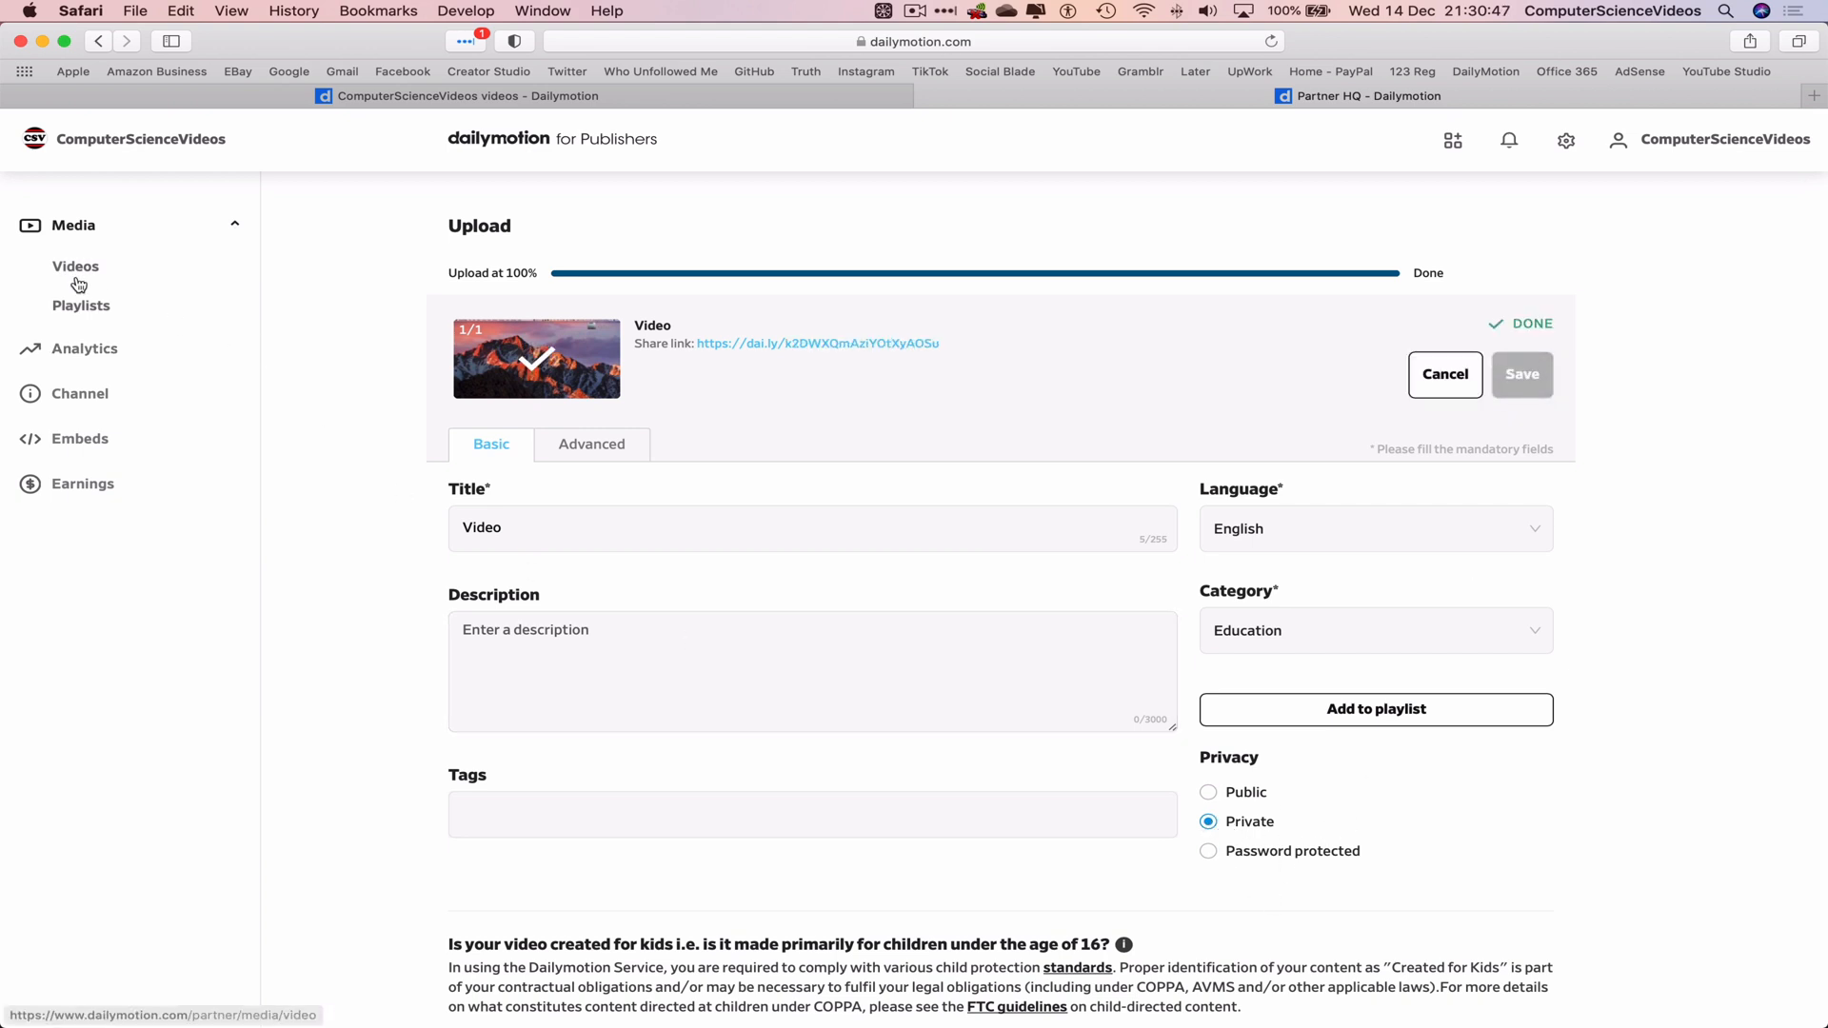
# Select the private test video "Video" in Media > Videos and confirm its deletion
pyautogui.click(76, 266)
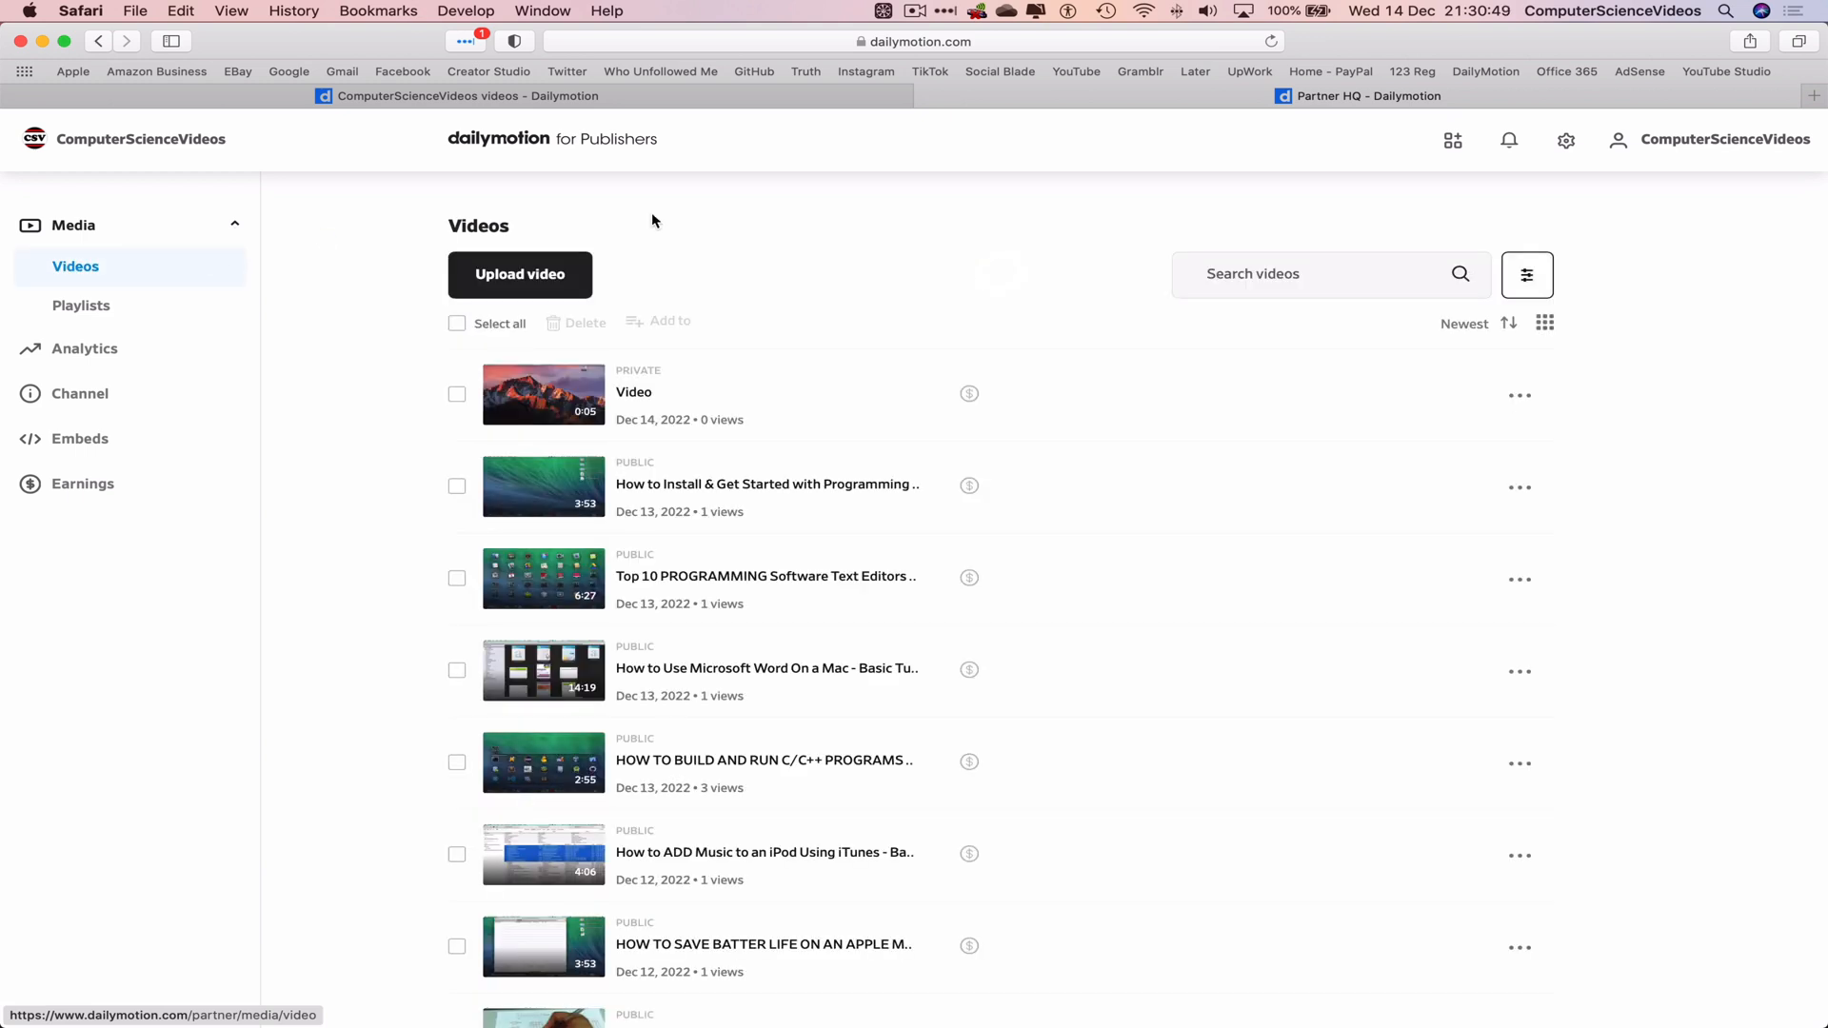
pyautogui.moveTo(938, 261)
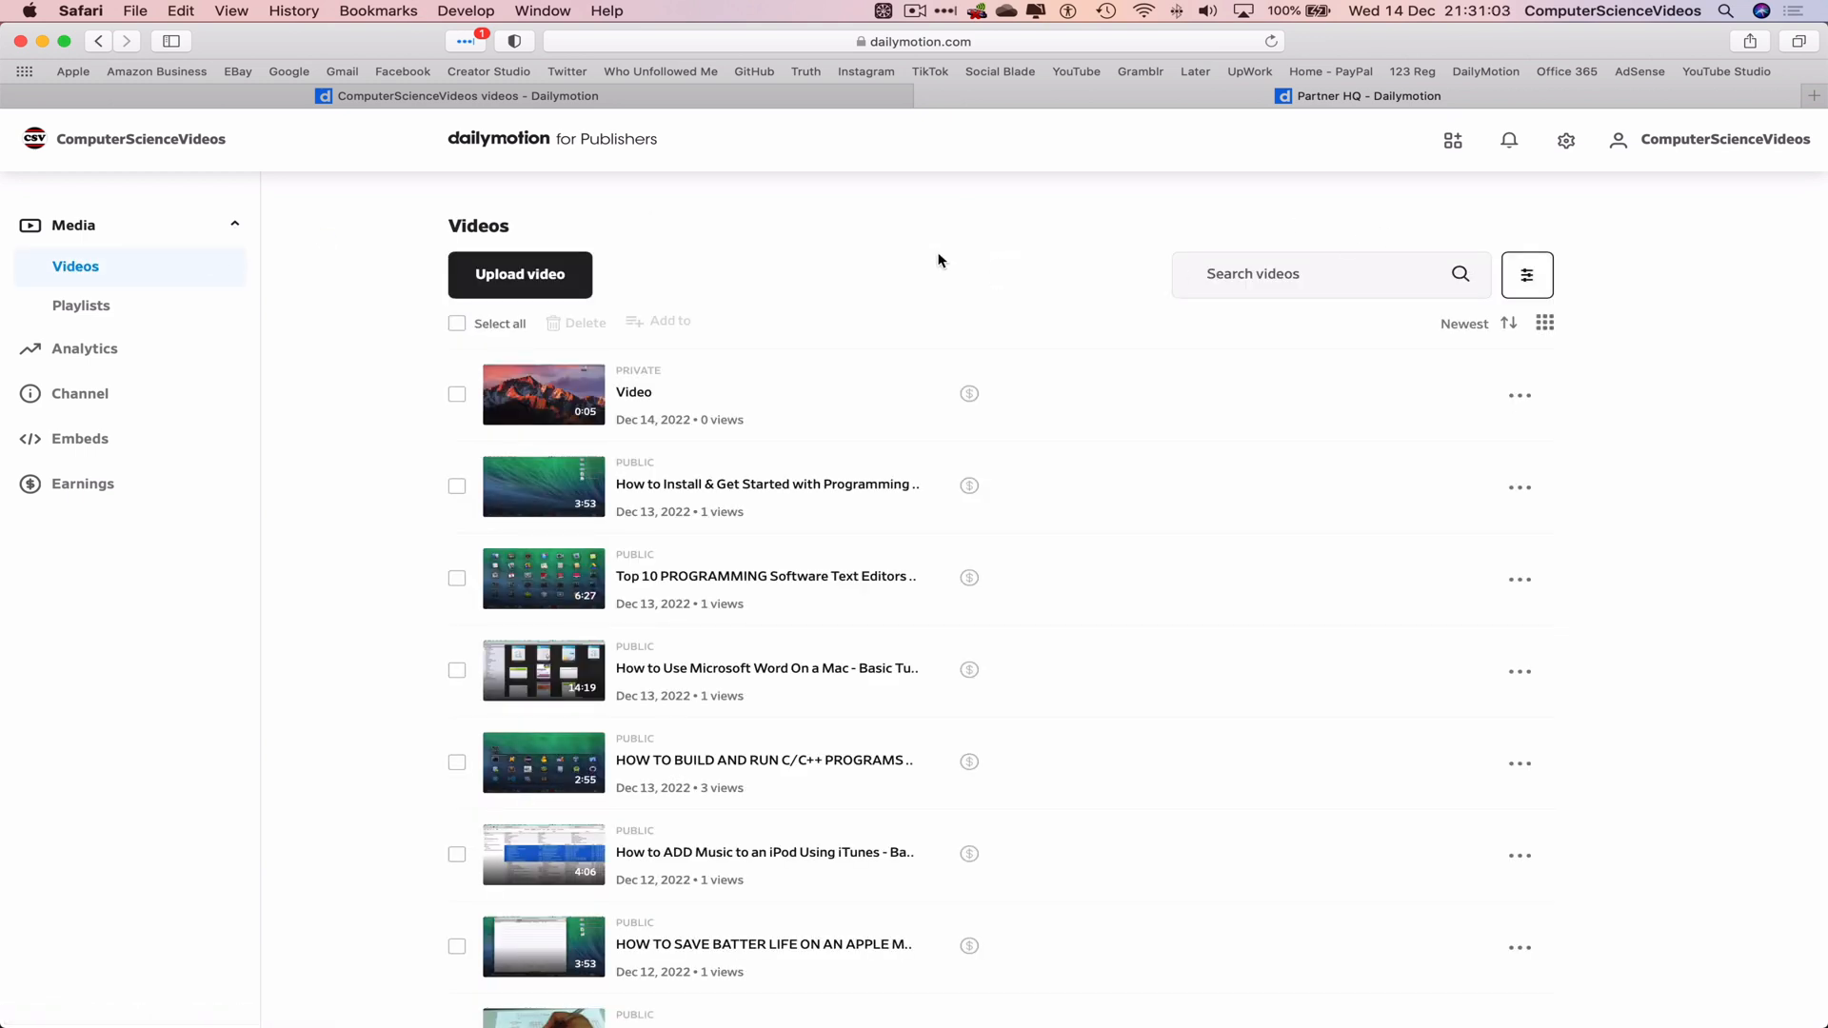
pyautogui.click(457, 394)
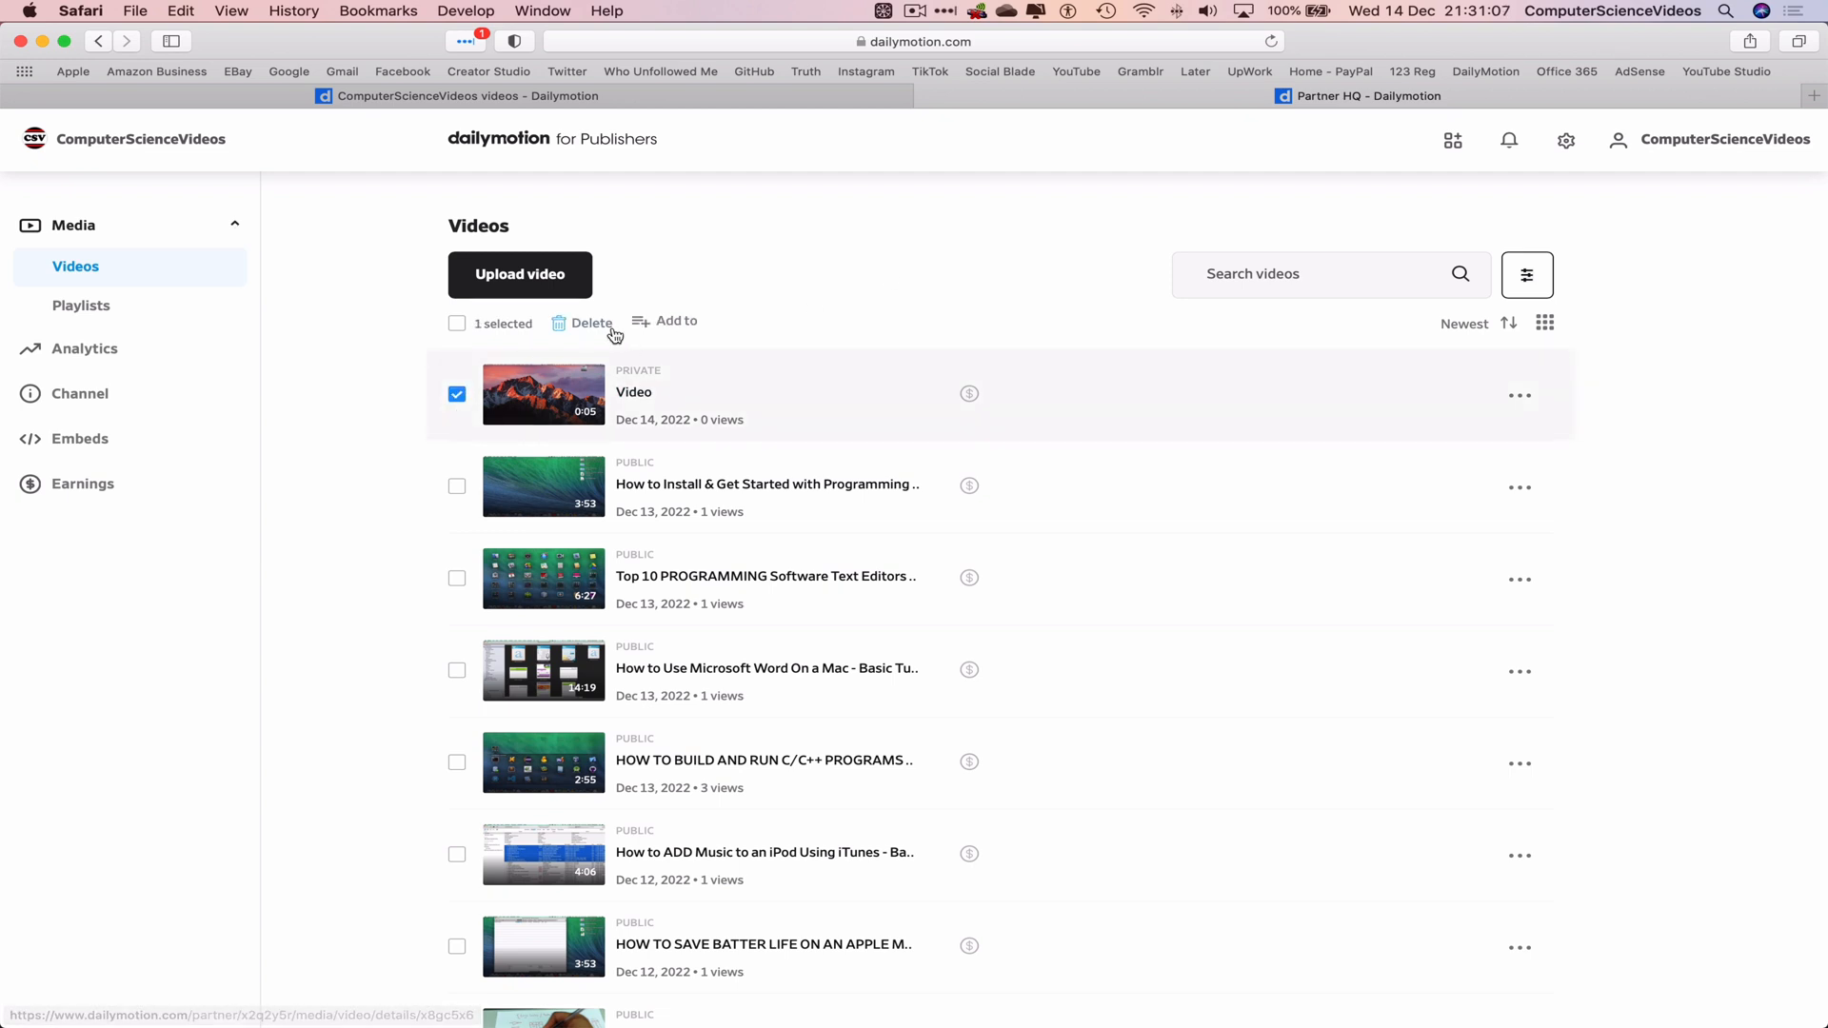
pyautogui.moveTo(718, 329)
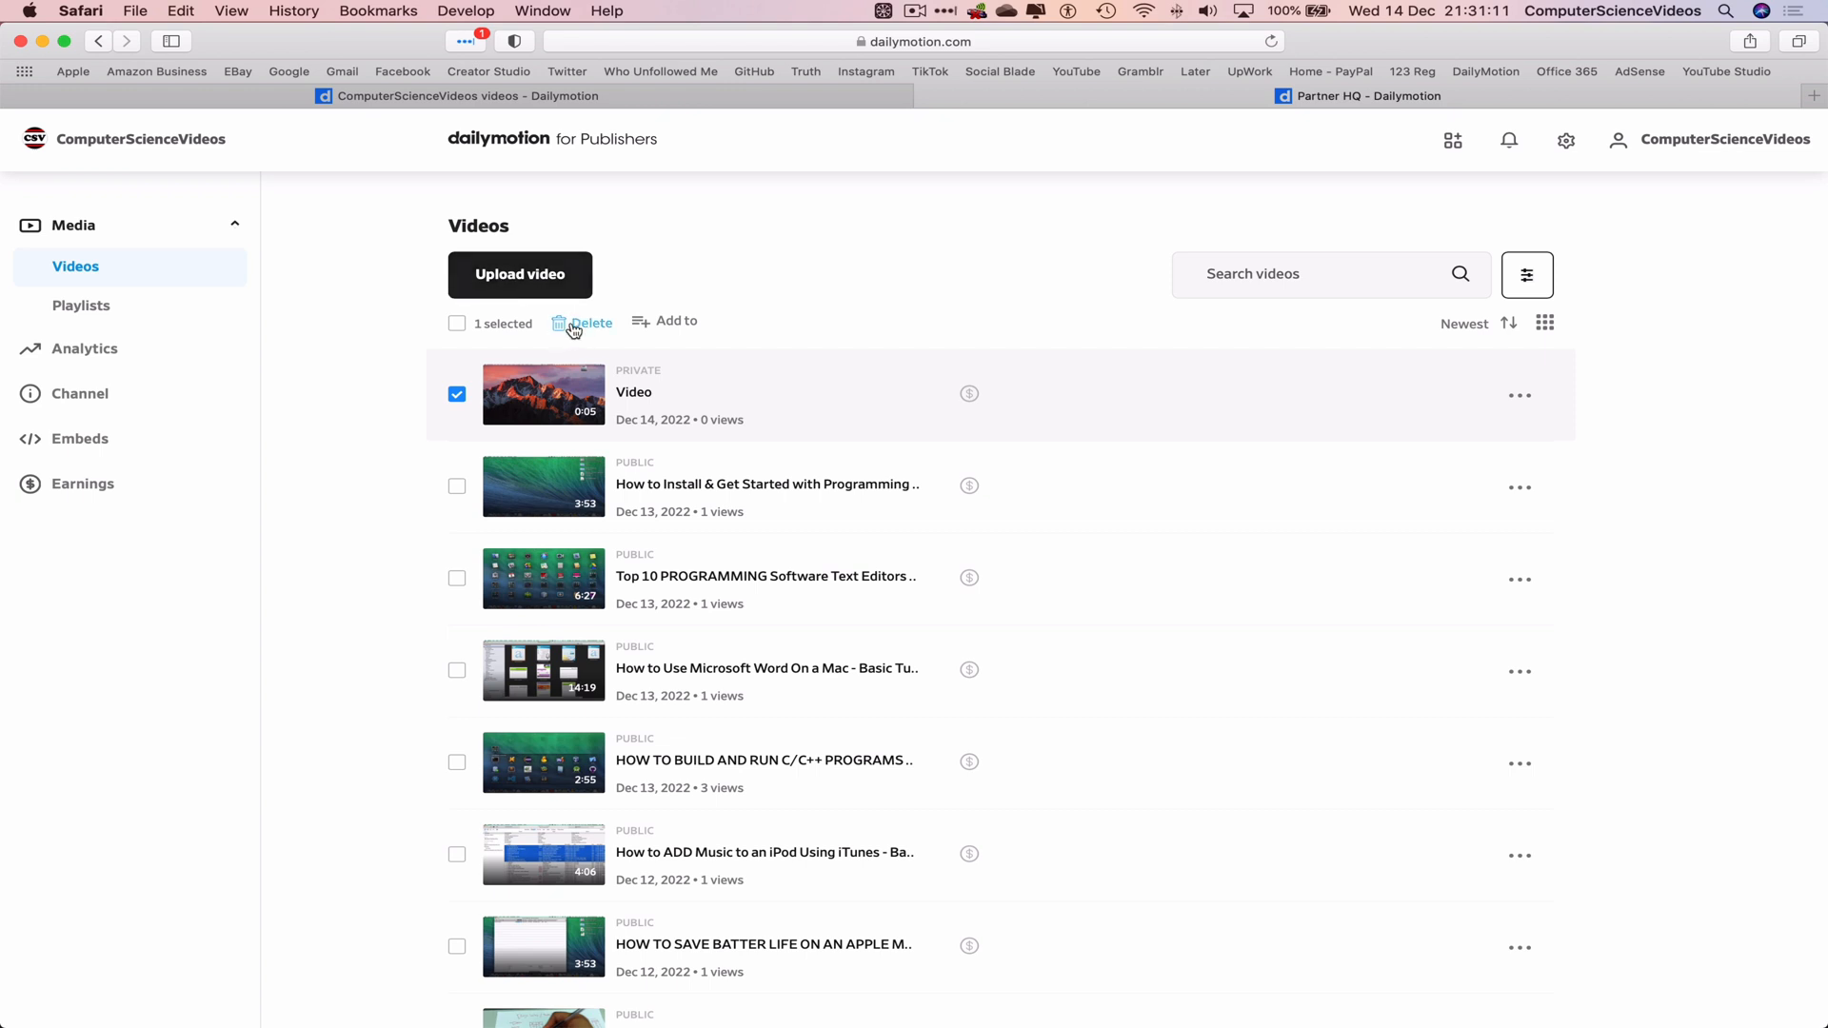
pyautogui.moveTo(1335, 391)
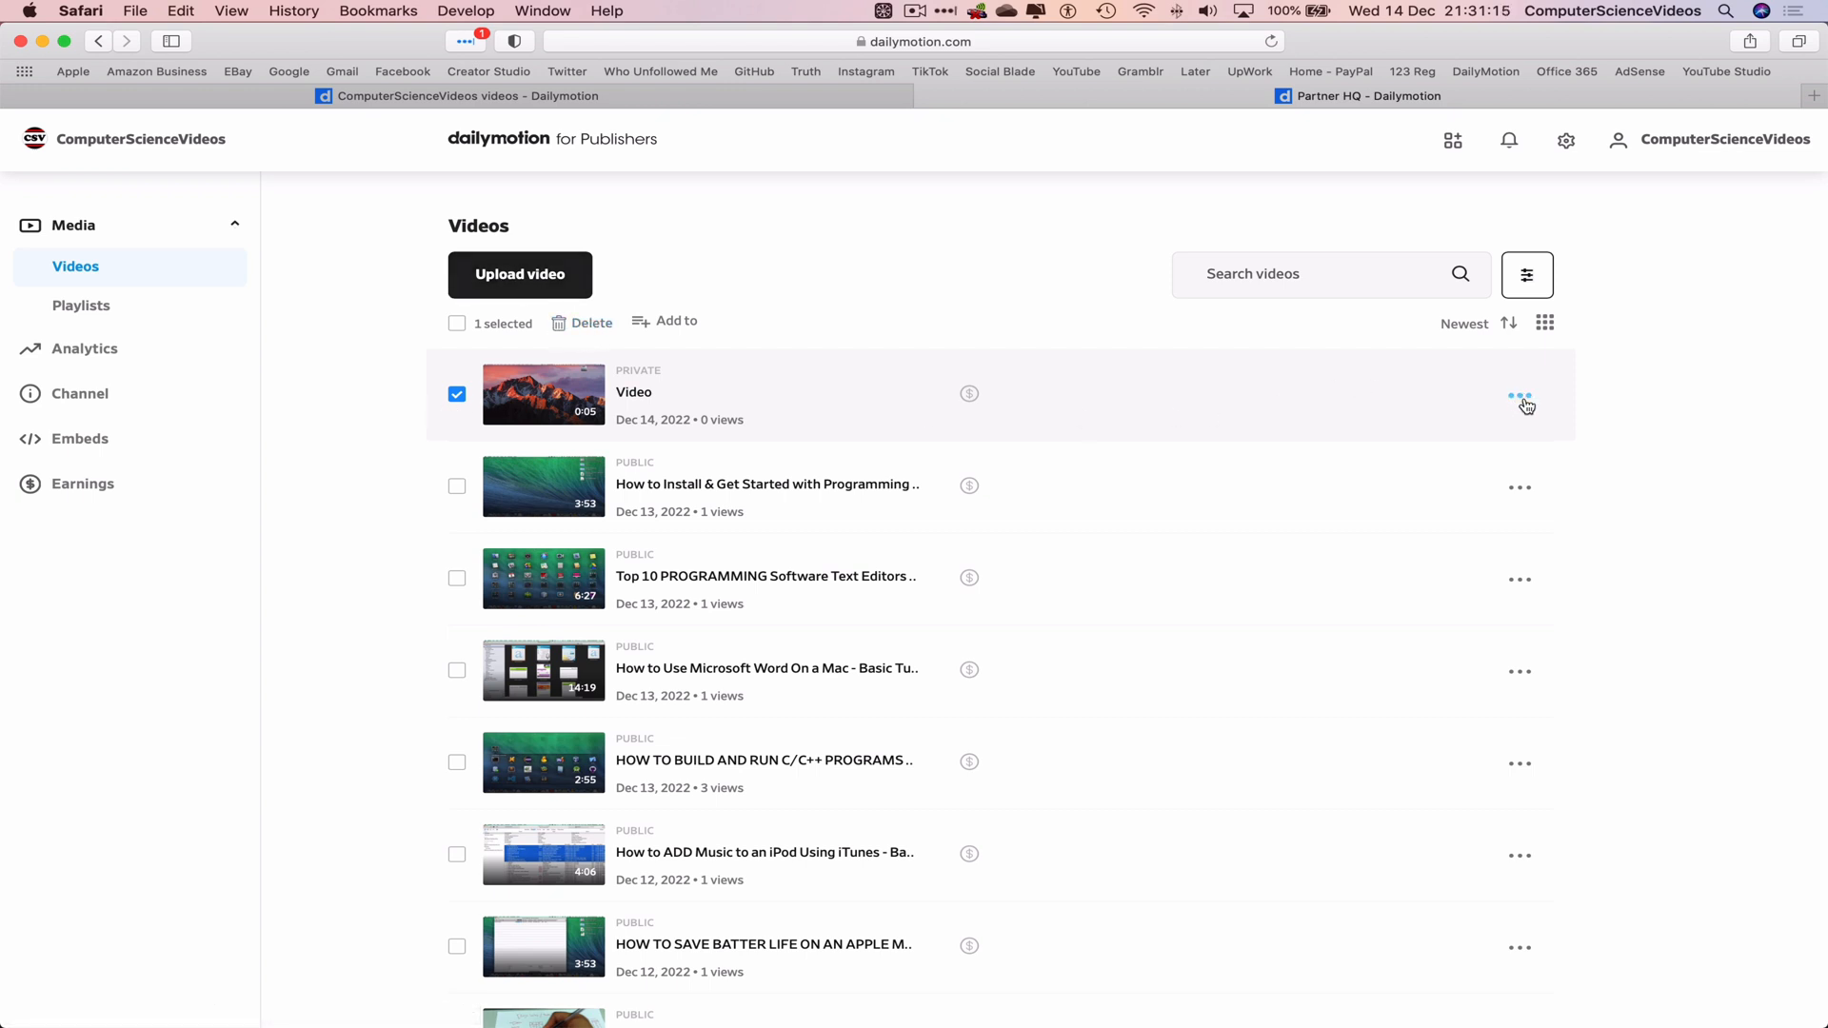
pyautogui.click(1521, 396)
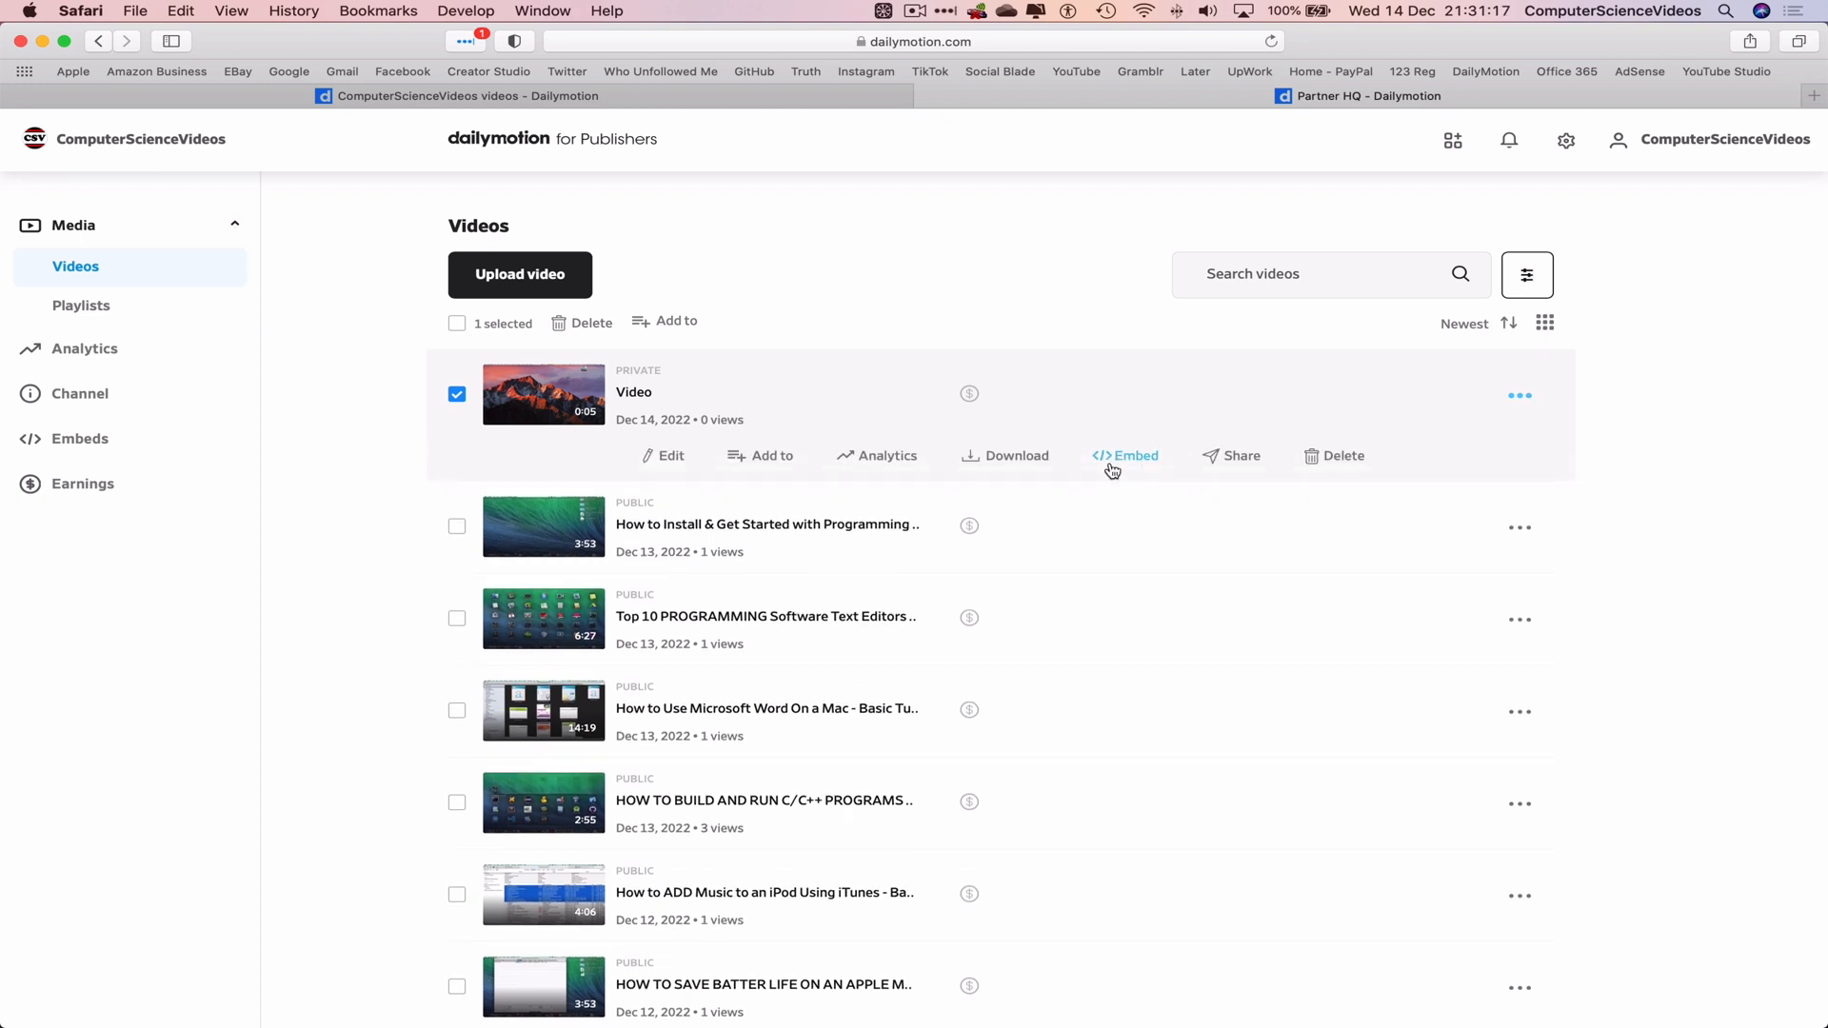
pyautogui.click(1340, 455)
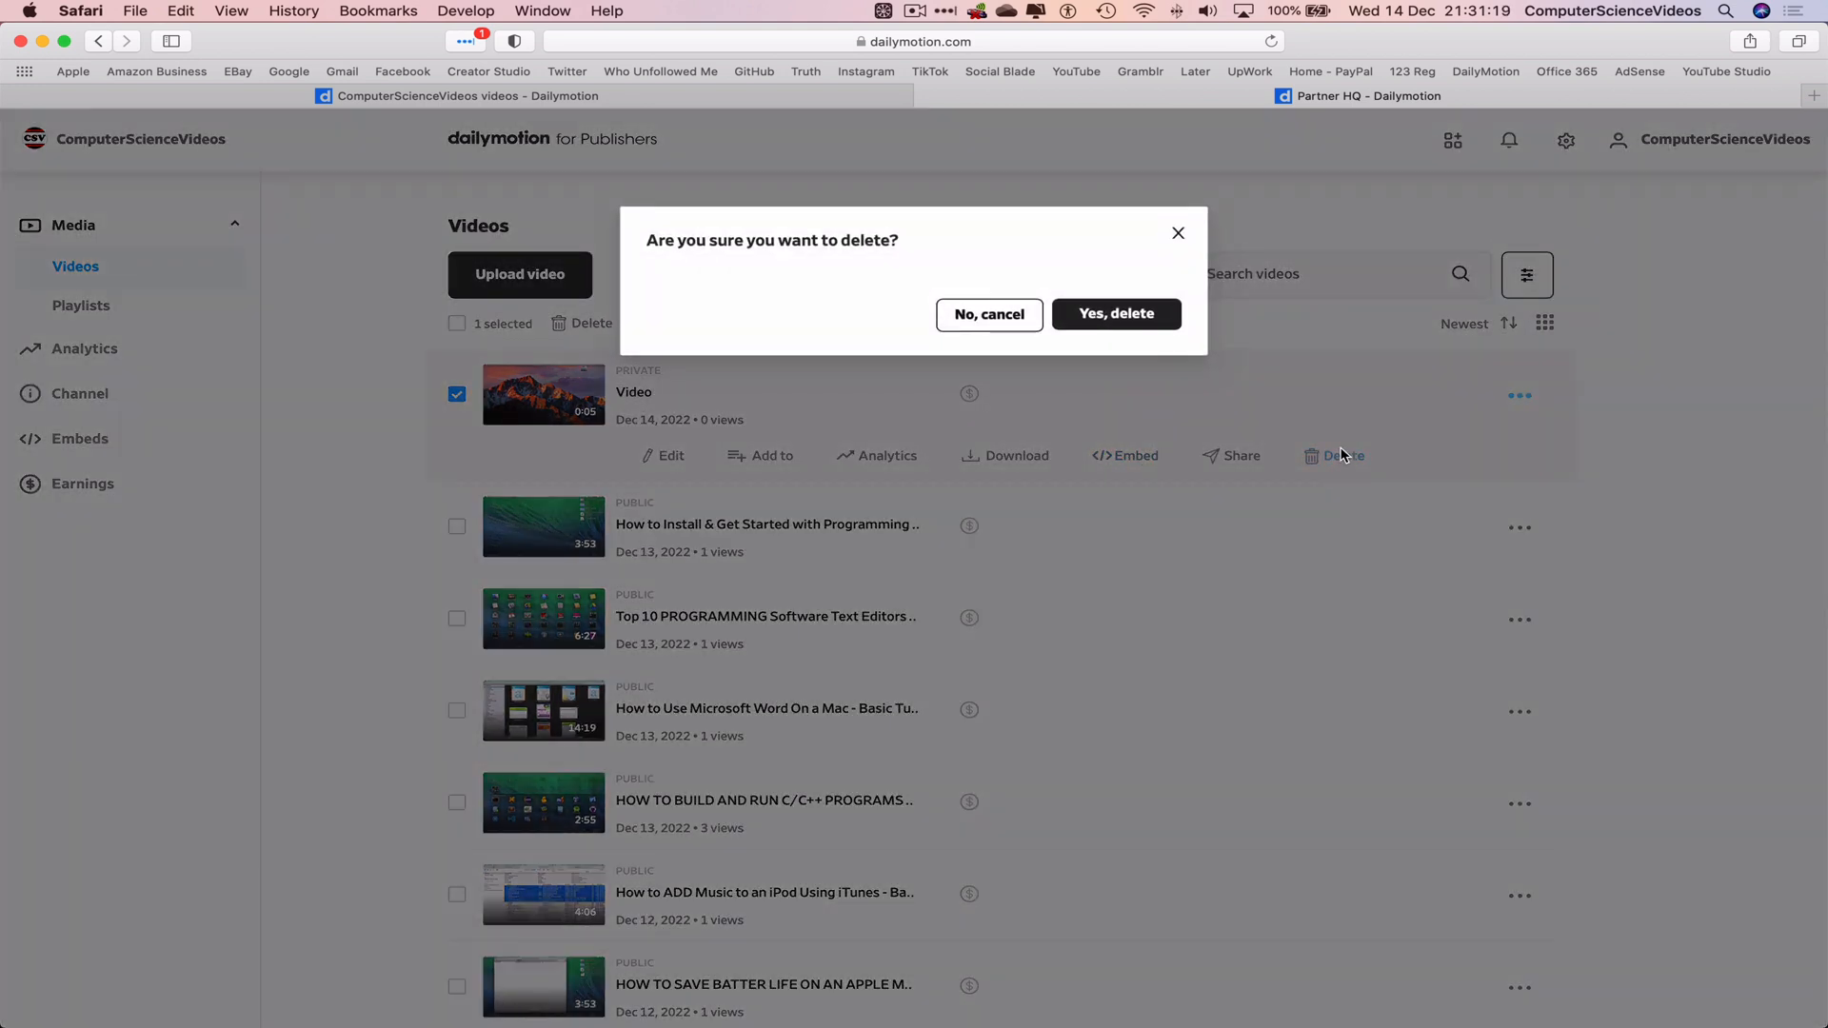
pyautogui.moveTo(895, 302)
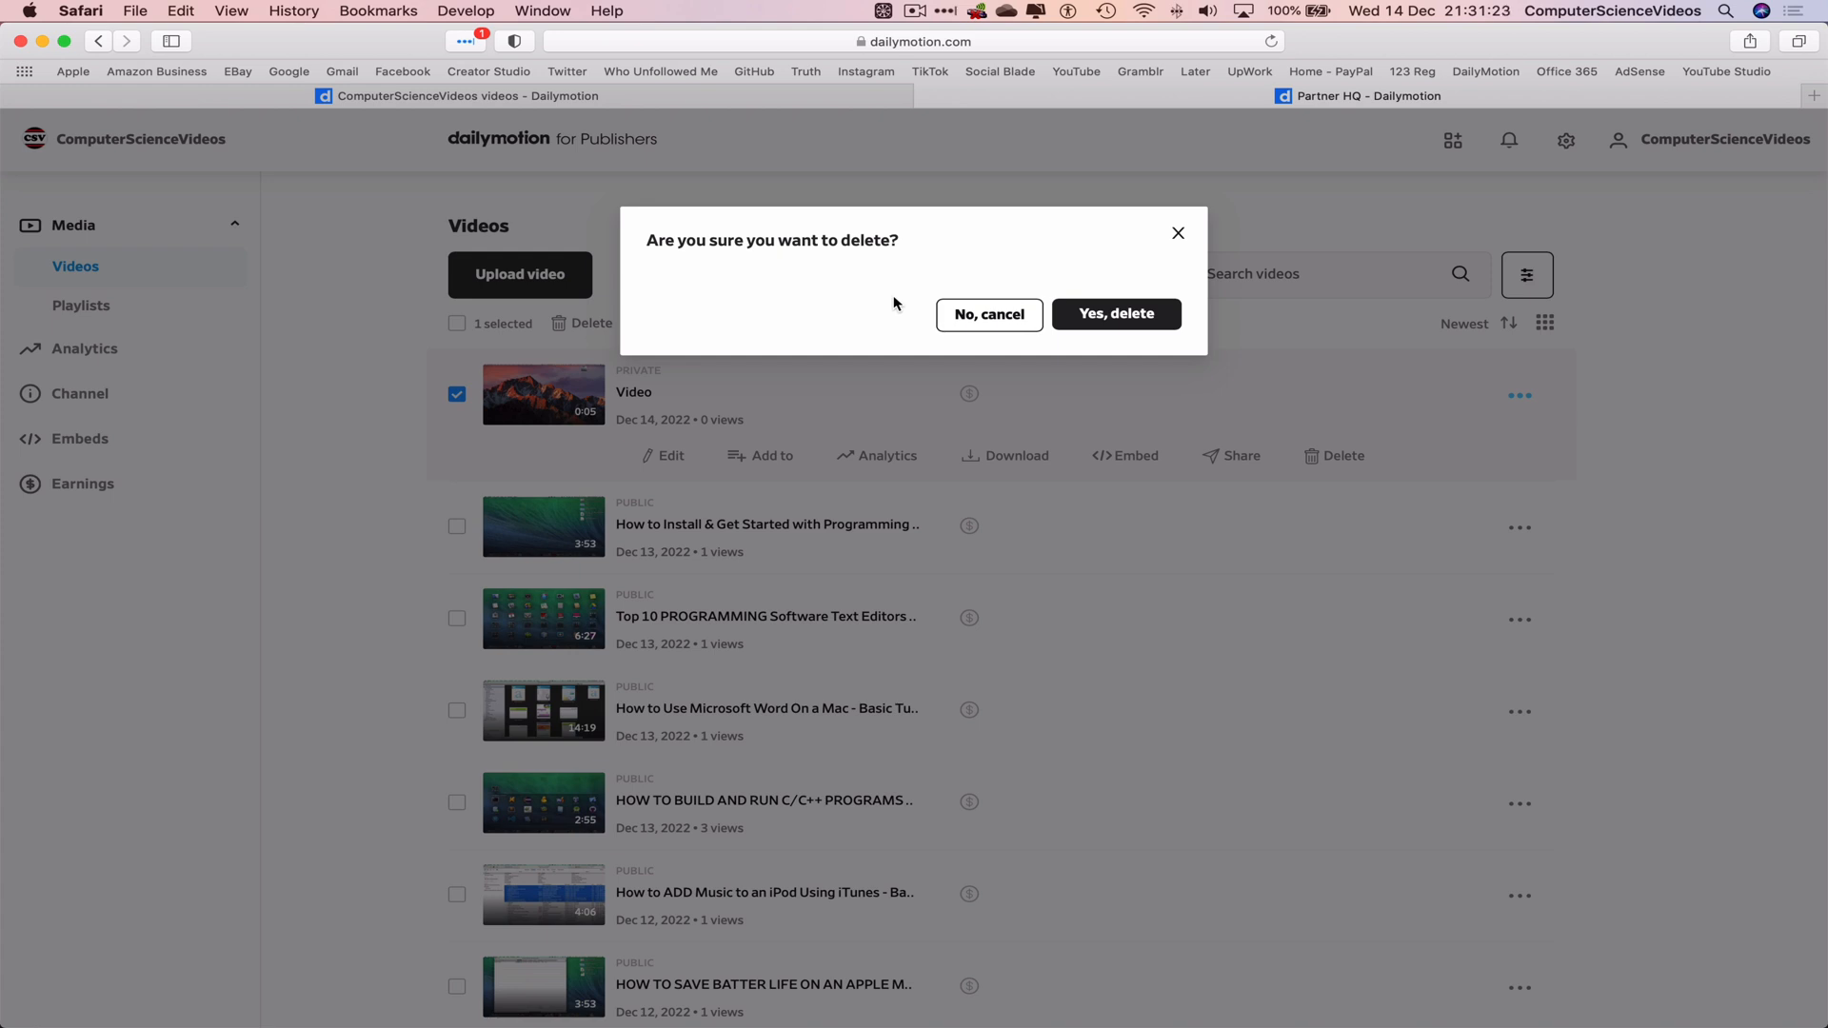
pyautogui.moveTo(1175, 324)
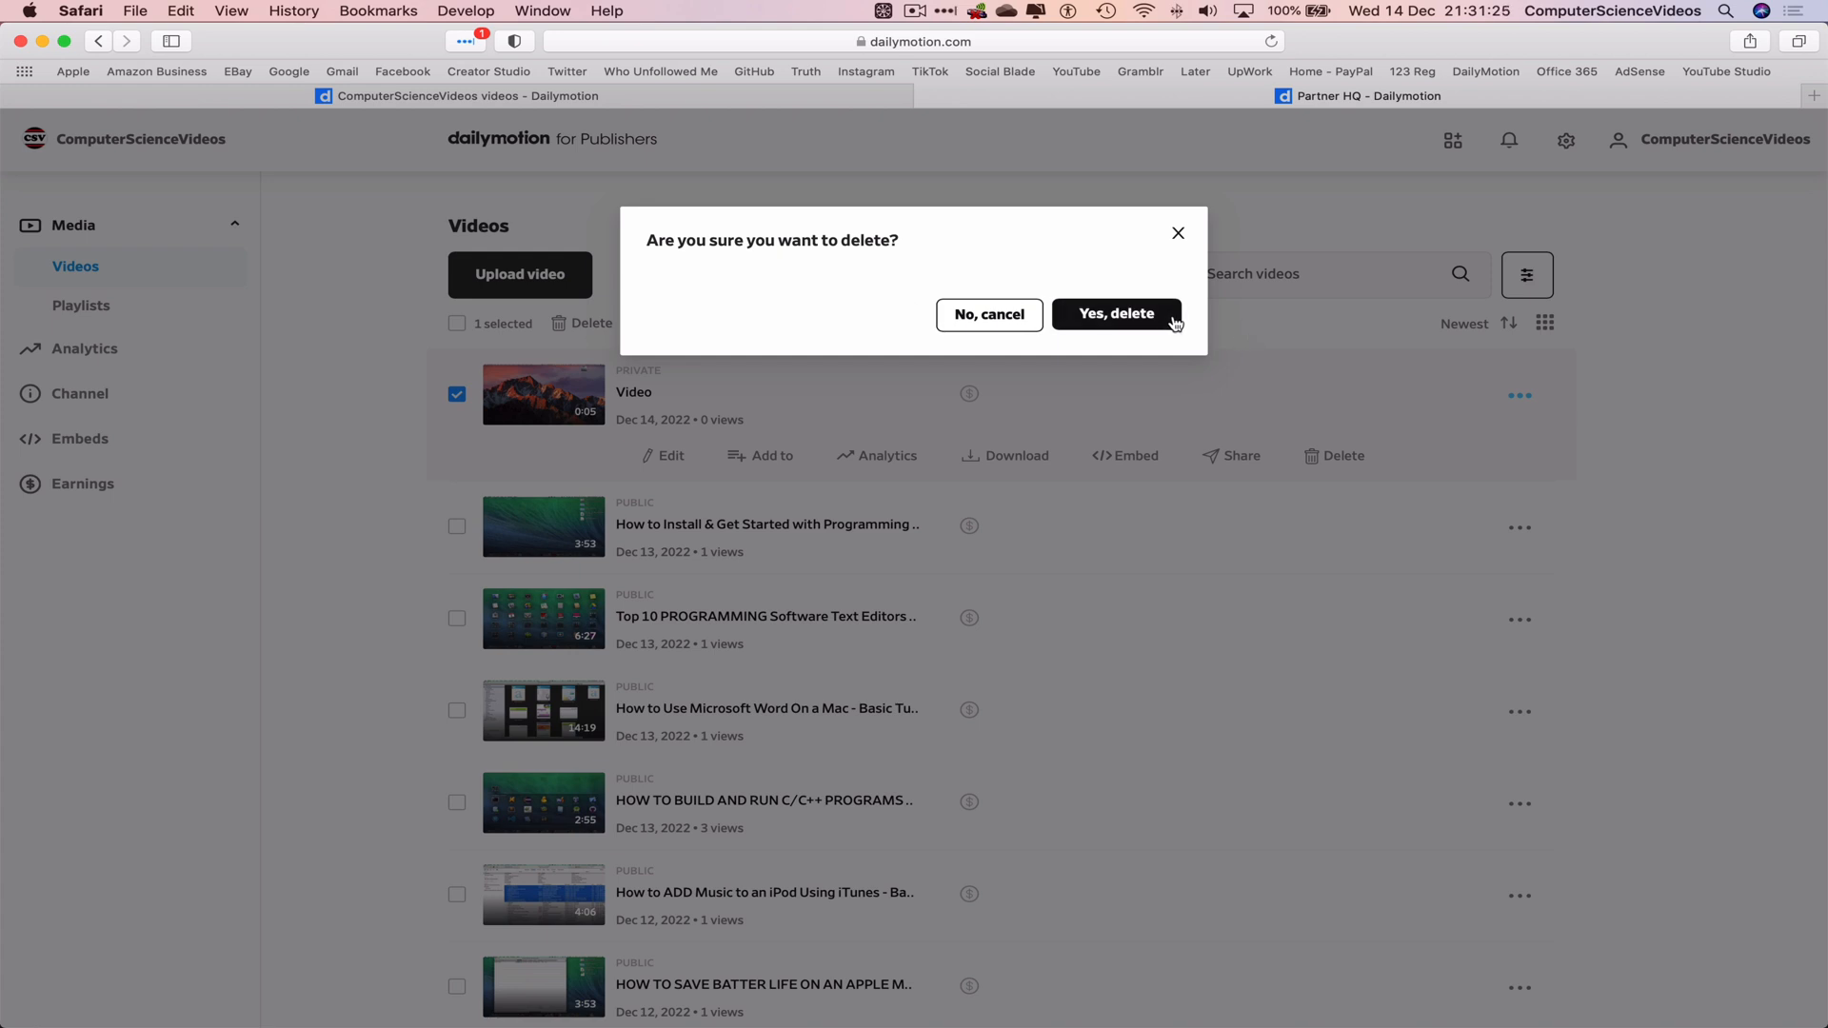
pyautogui.click(1116, 314)
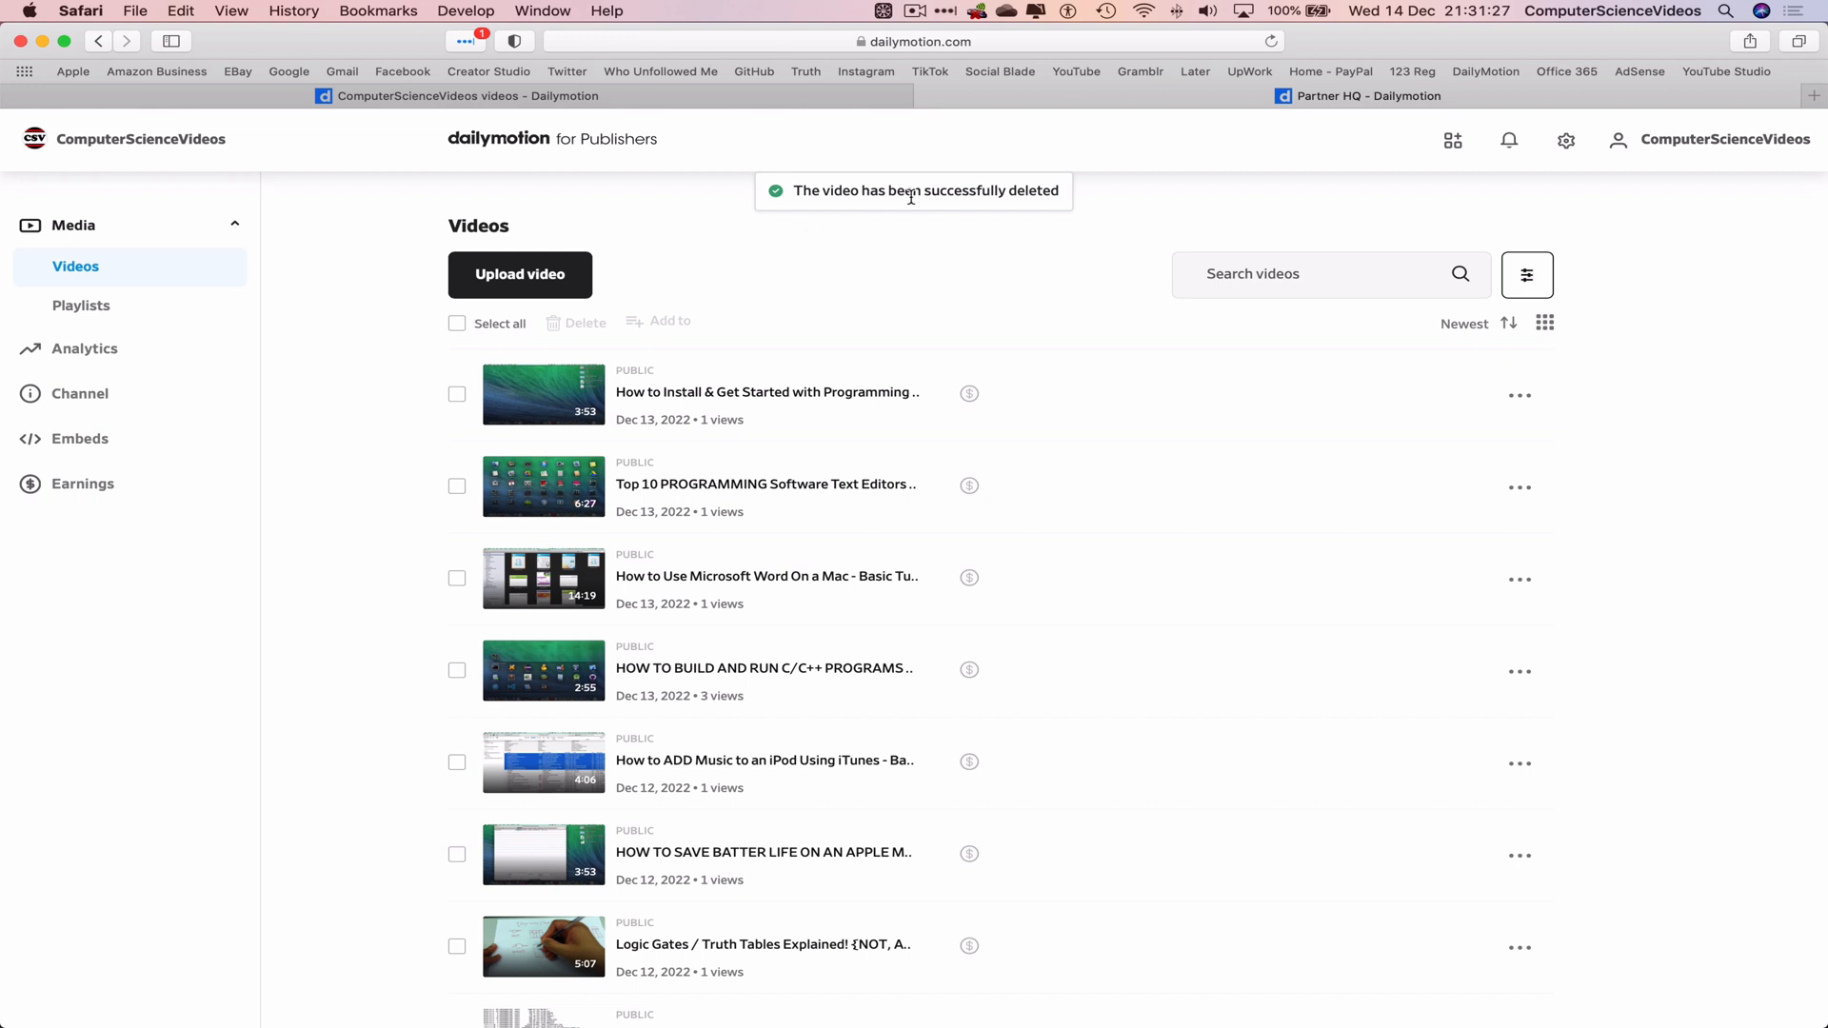
pyautogui.moveTo(959, 229)
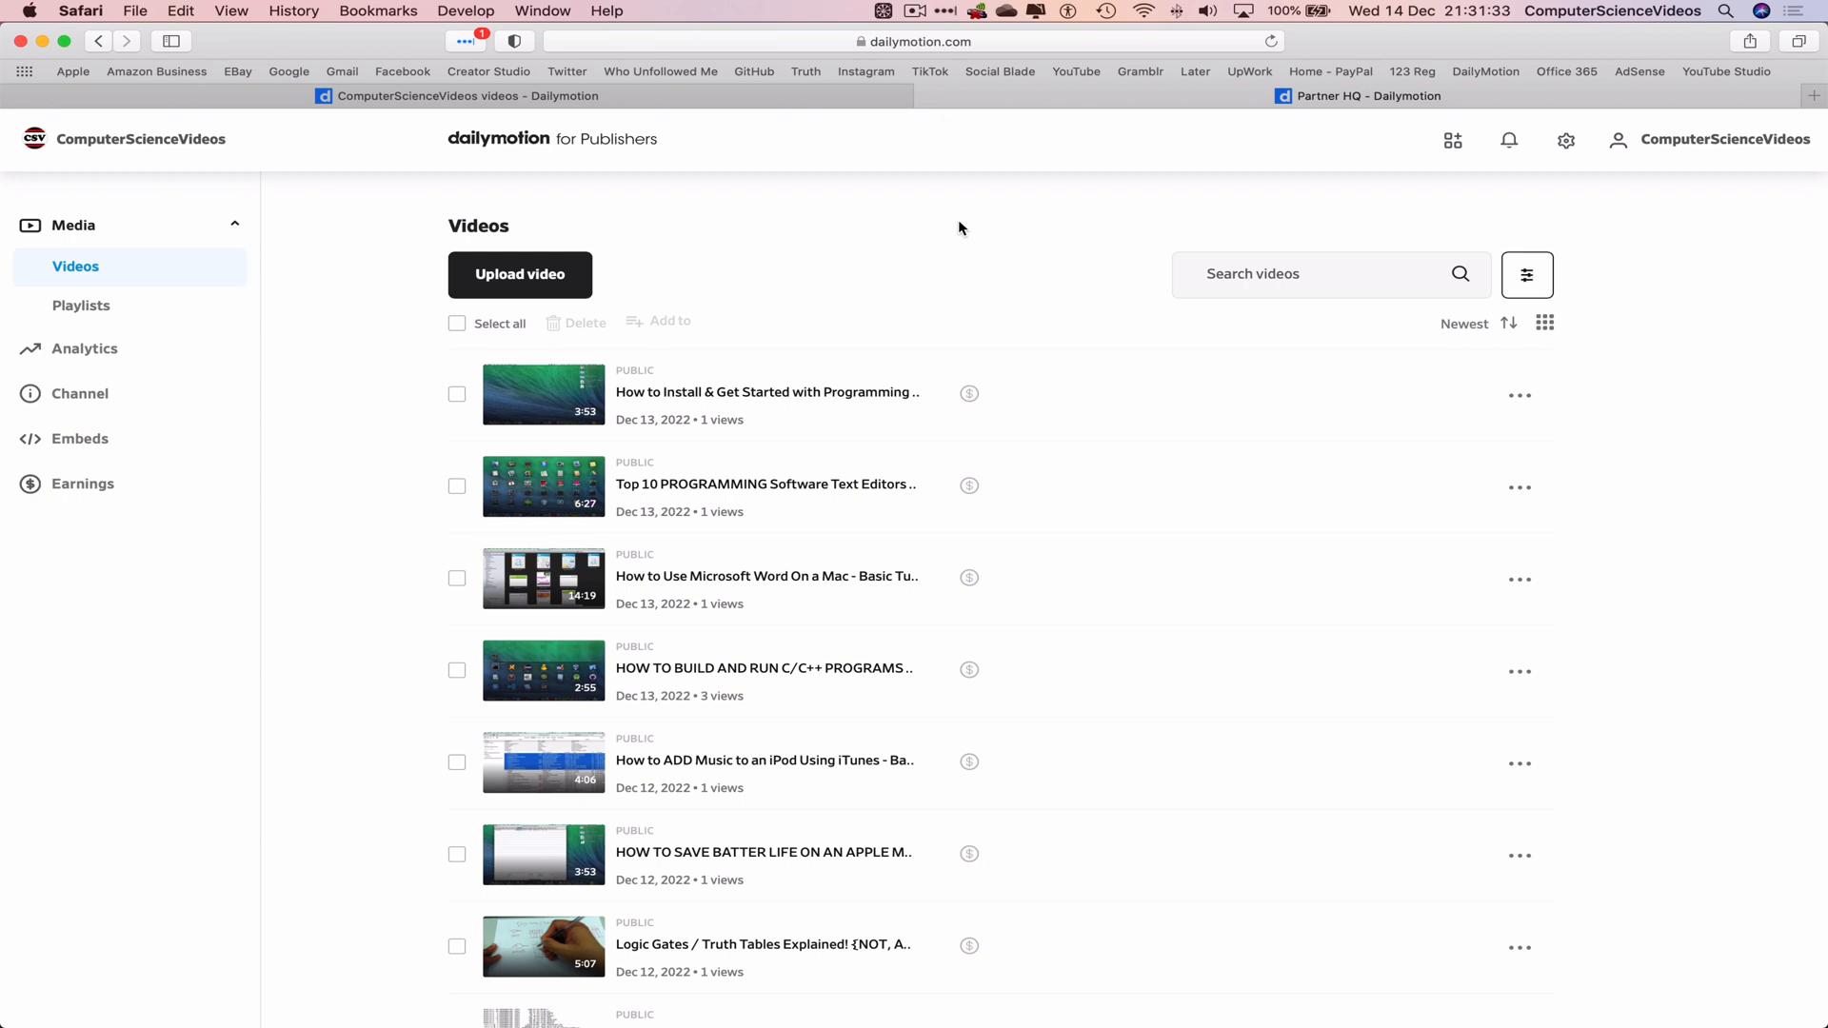
# Bring up the Safari app menu to quit the browser
pyautogui.click(80, 11)
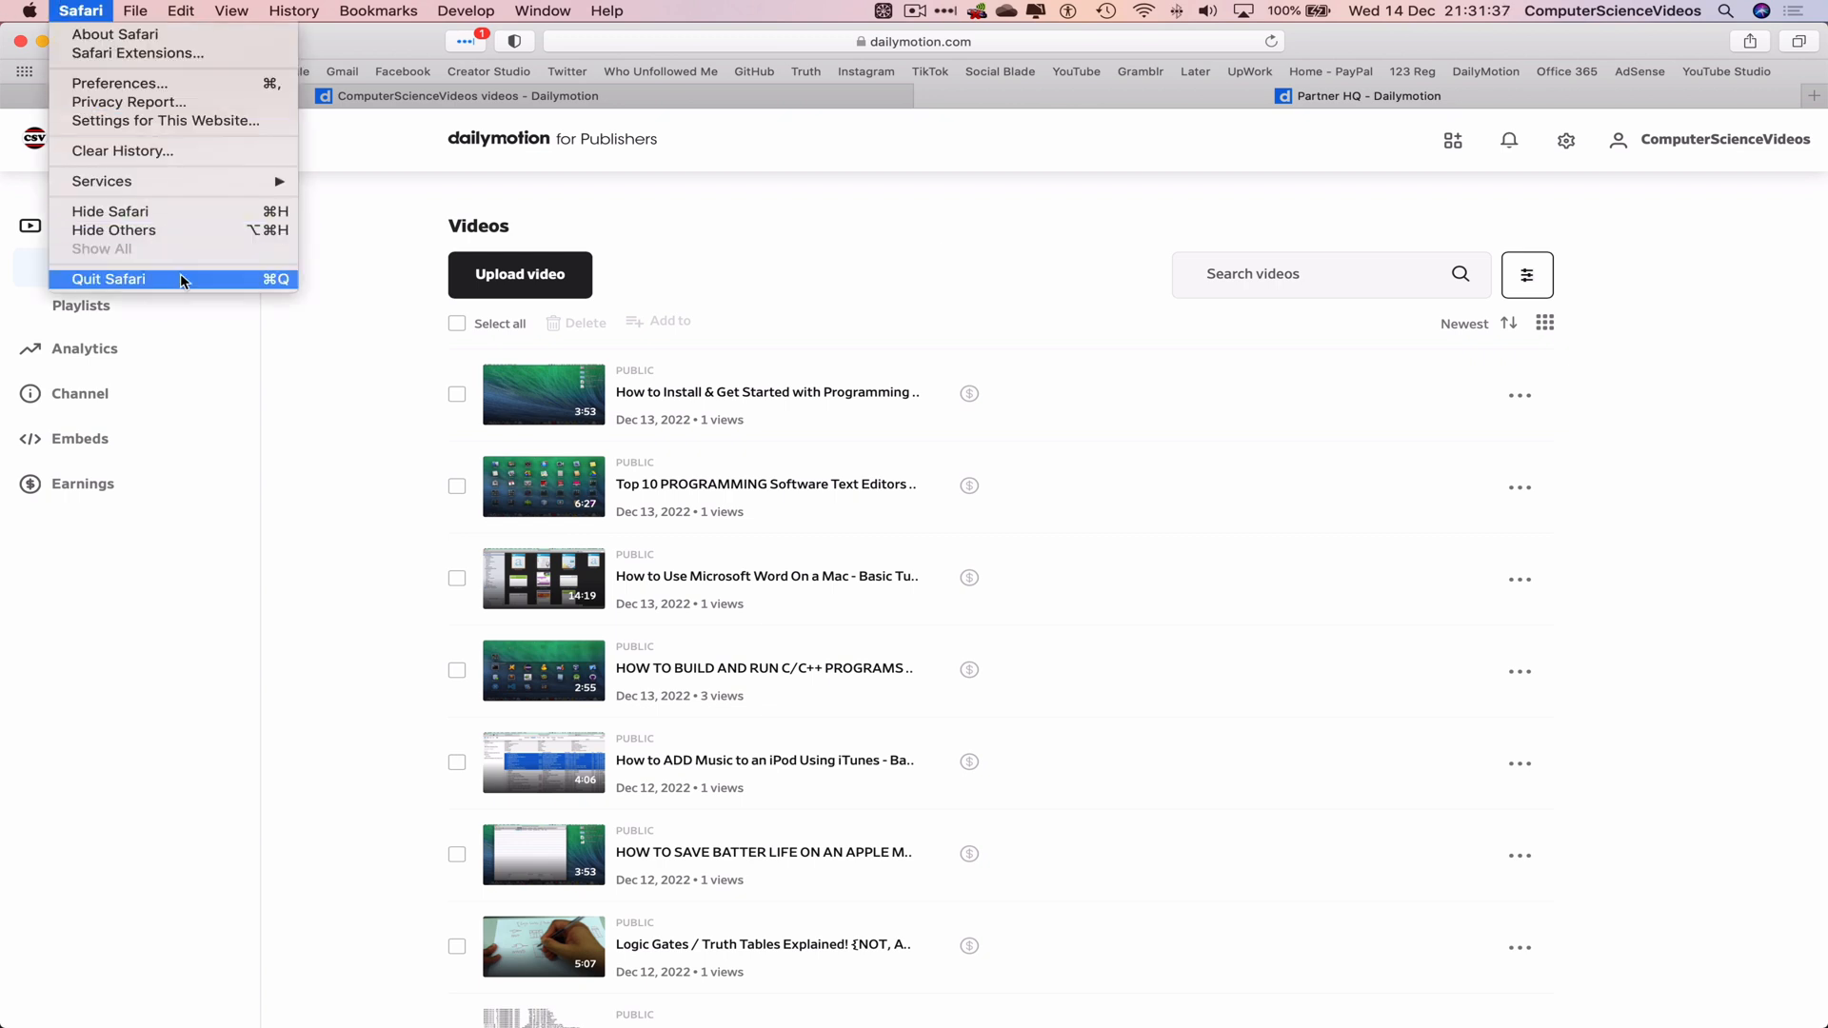